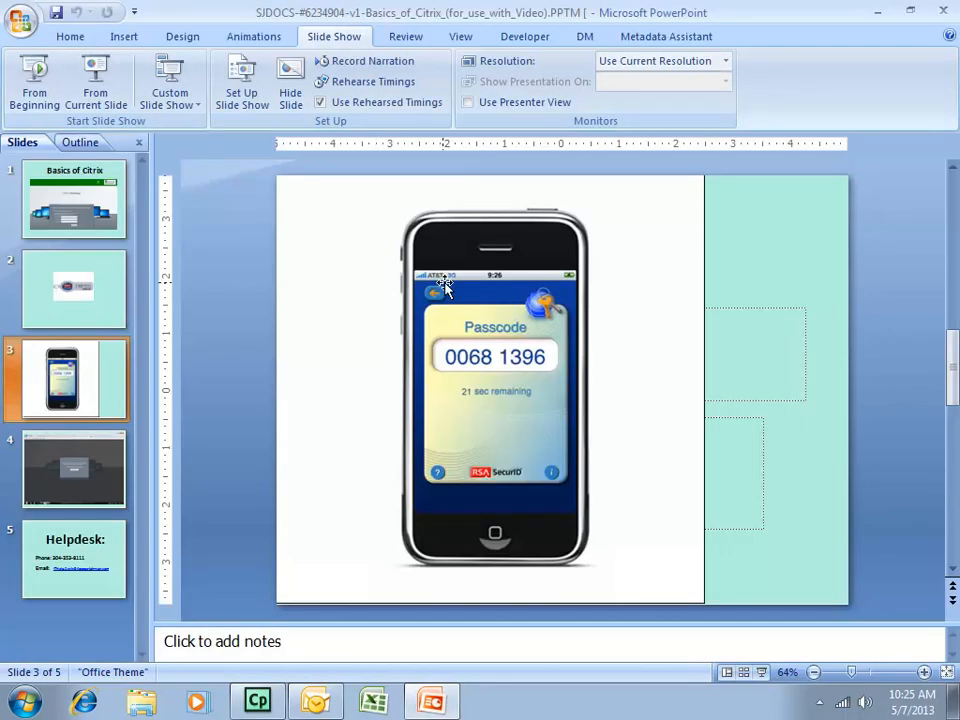
mouse_move(813, 462)
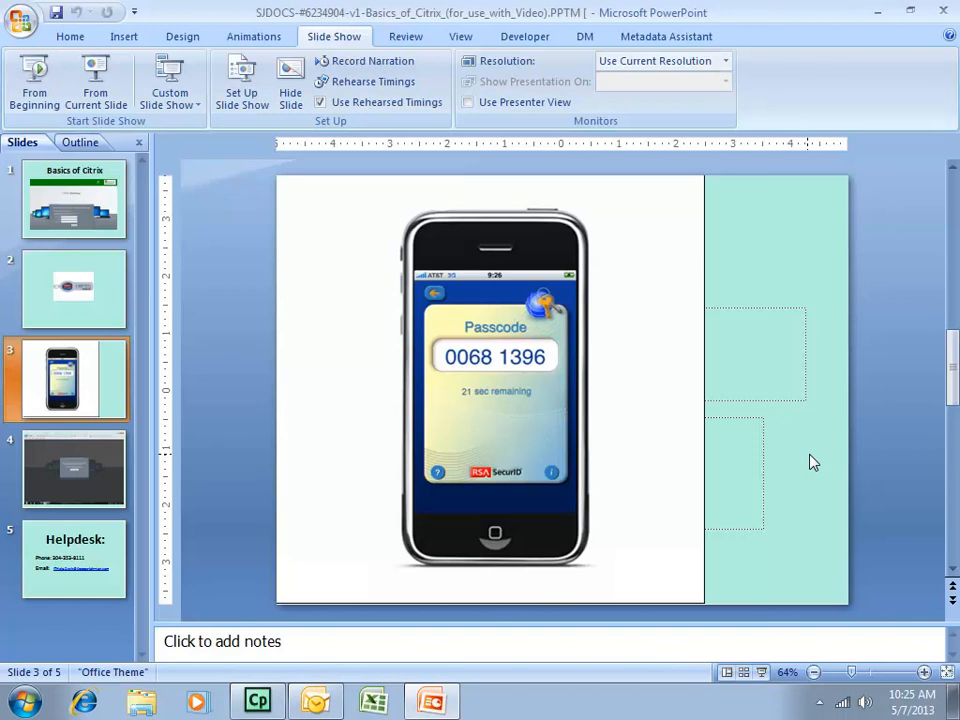
mouse_move(795, 658)
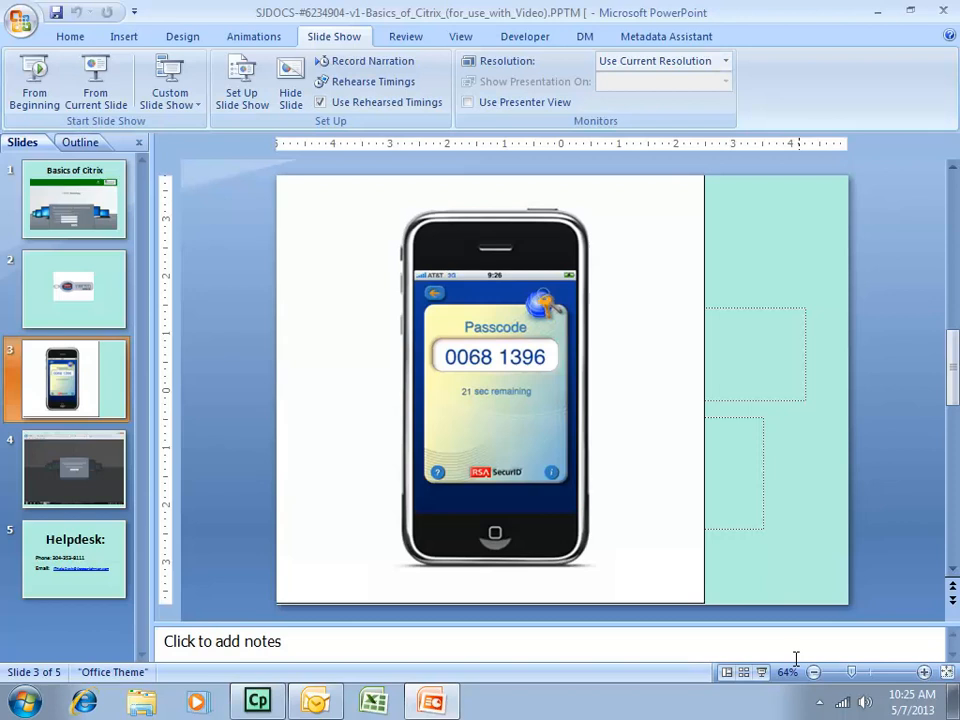
mouse_move(847, 703)
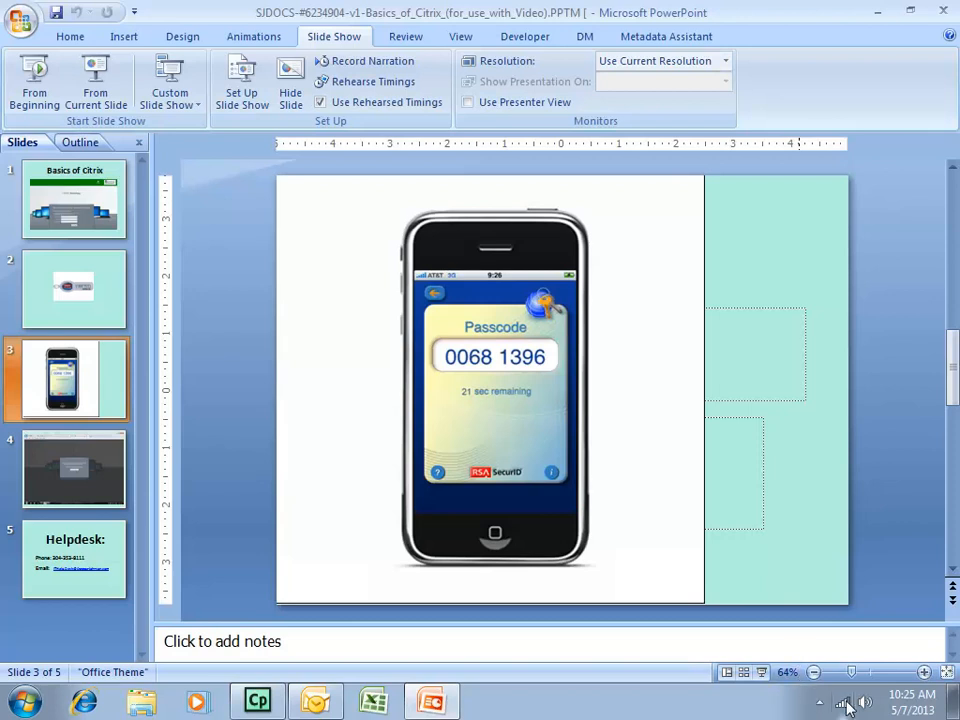
Step: Launch Internet Explorer and enter citrix.steptoe-johnson.com in place of the home page address
left_click(843, 703)
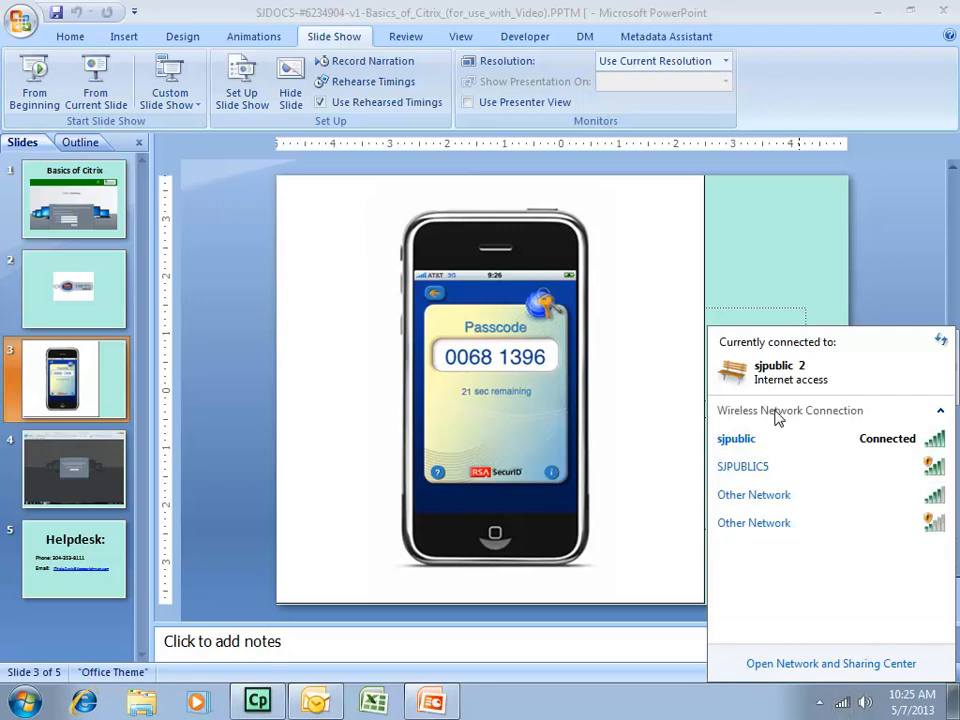
mouse_move(800, 445)
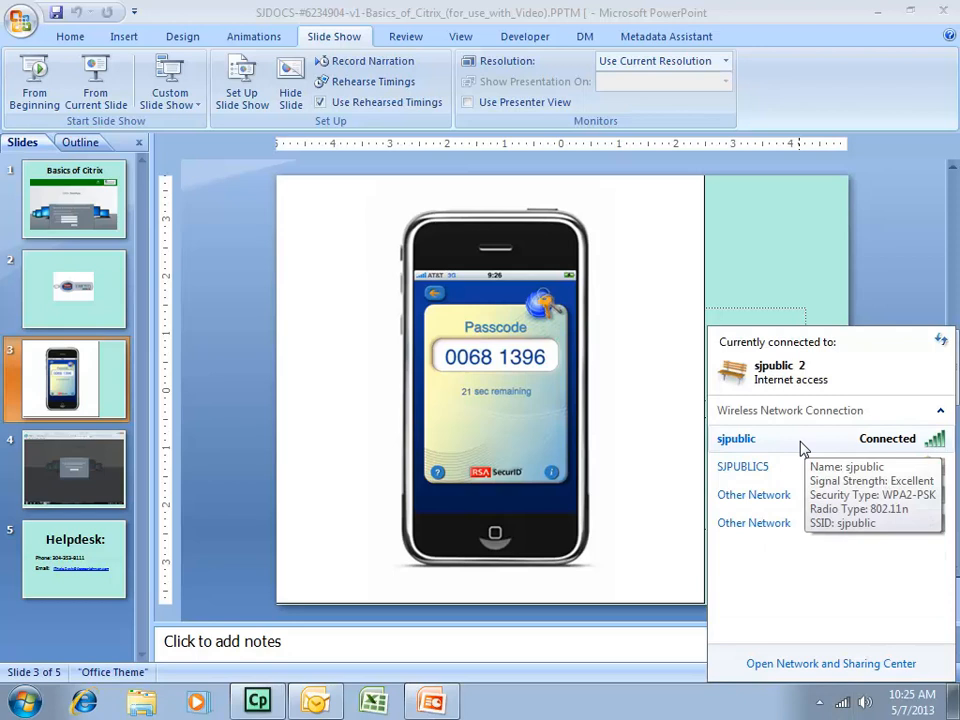
mouse_move(935, 442)
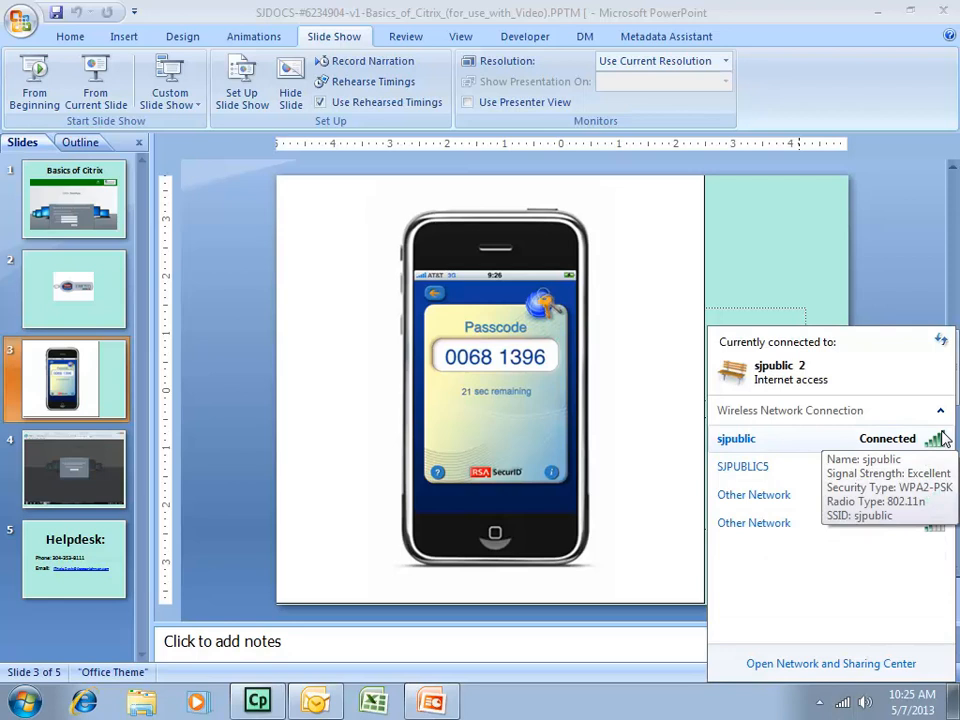
mouse_move(935, 445)
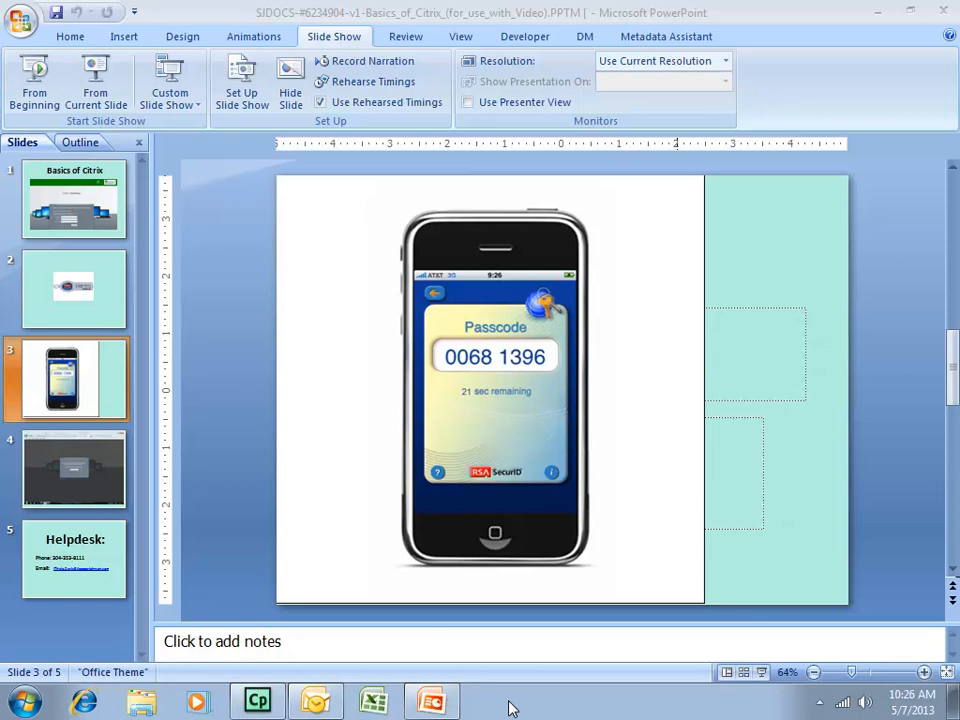
mouse_move(313, 643)
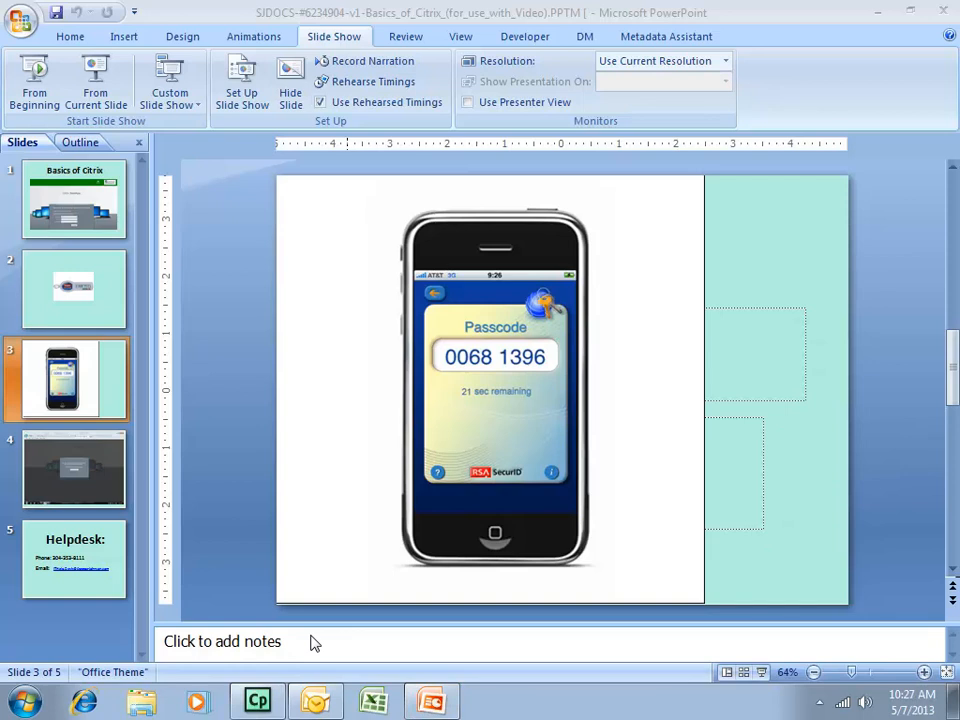
mouse_move(120, 710)
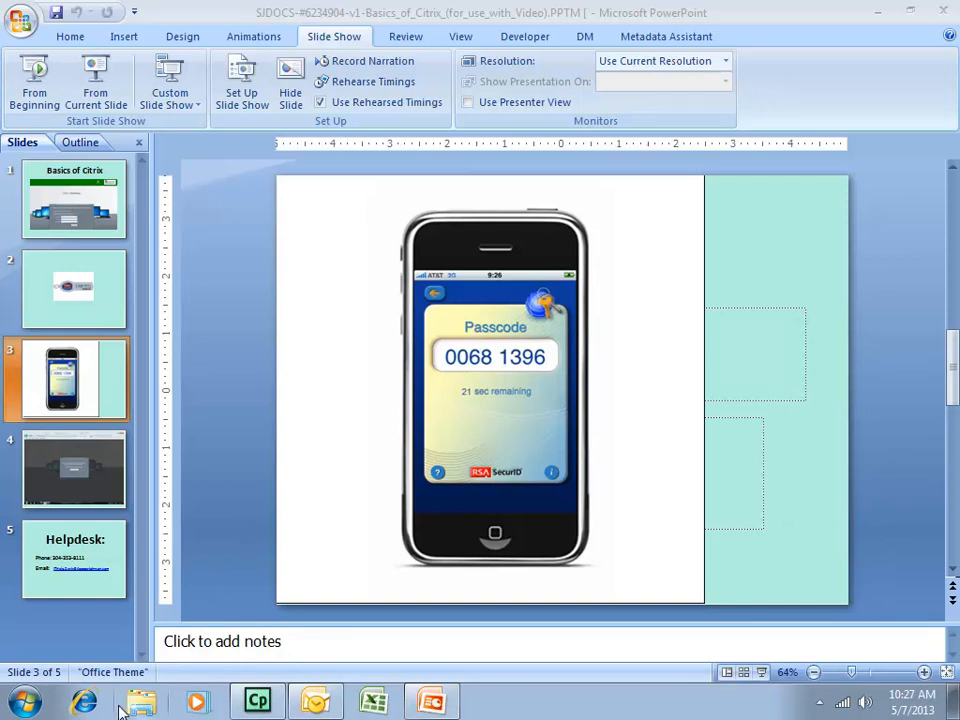
left_click(83, 700)
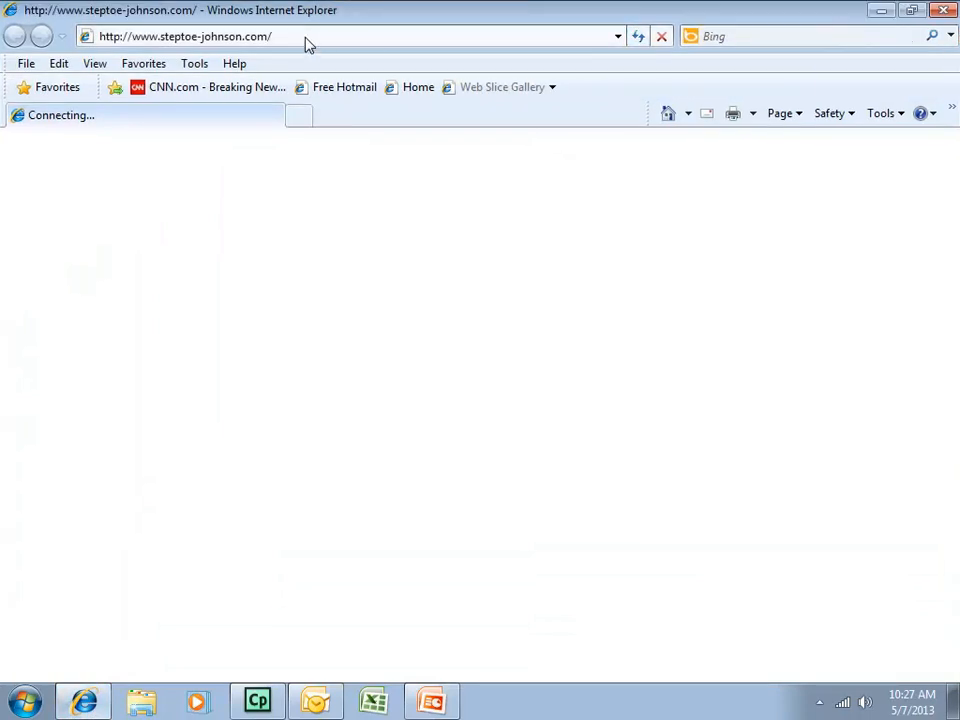
left_click(185, 36)
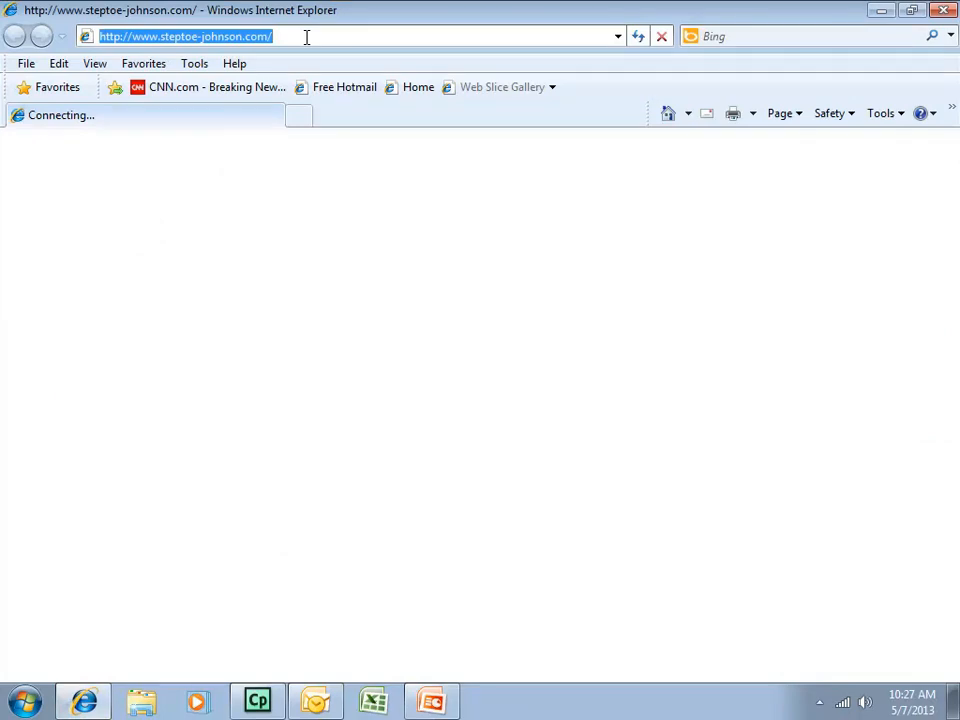
type("citr")
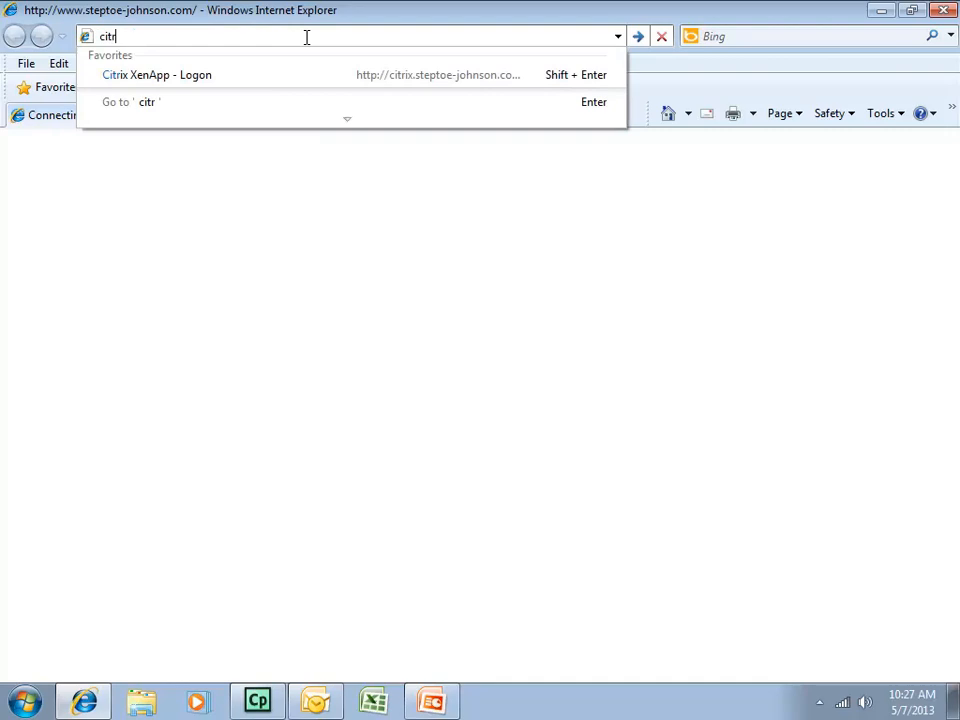
type("i")
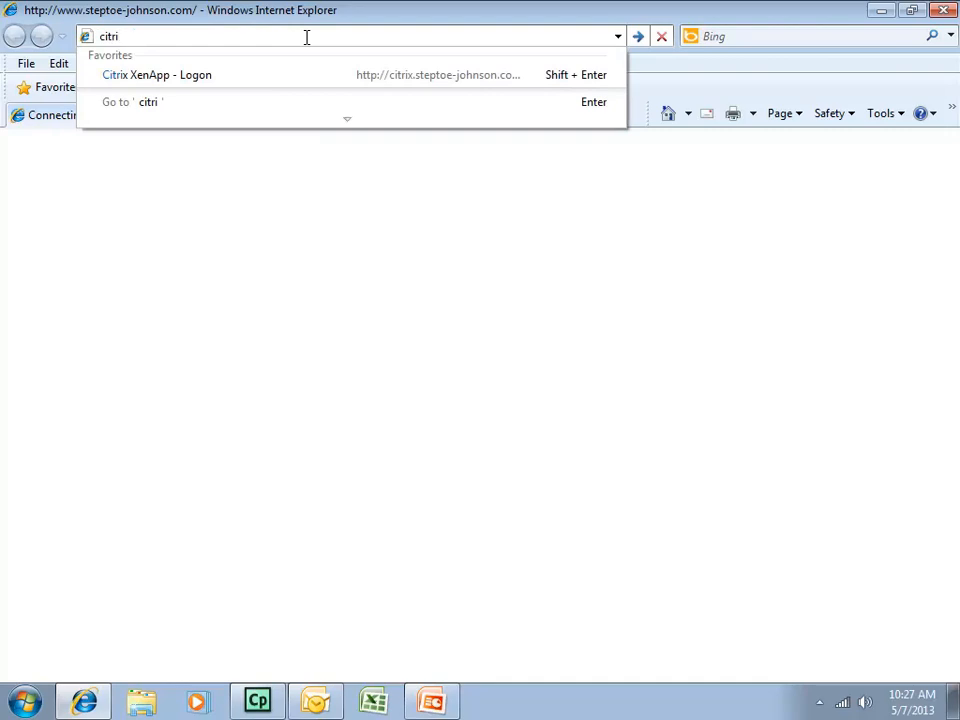
type("x.")
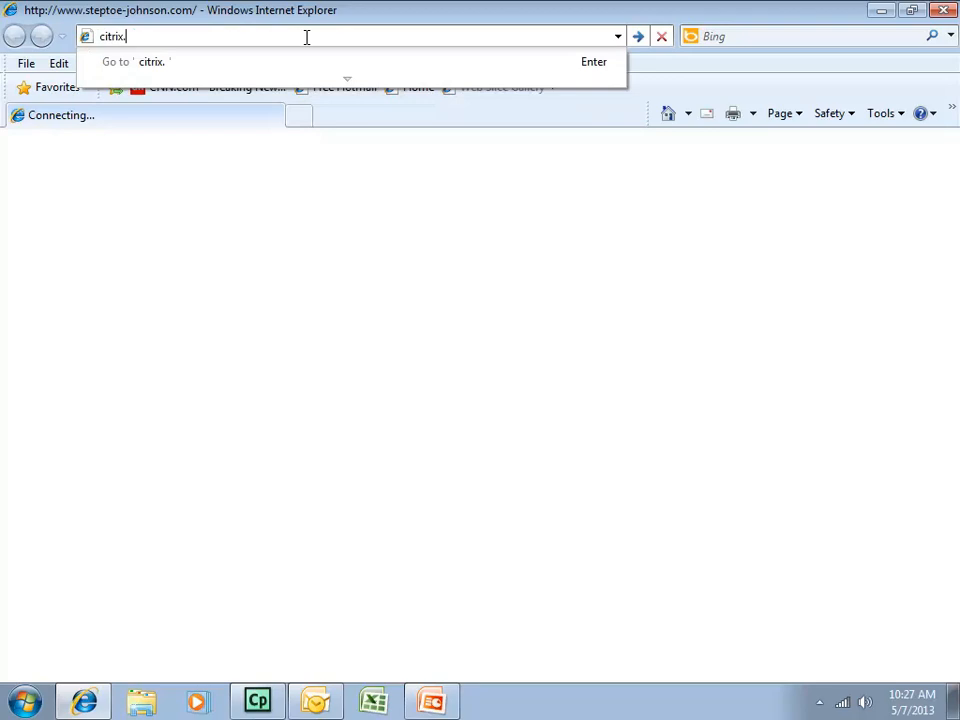
type("st")
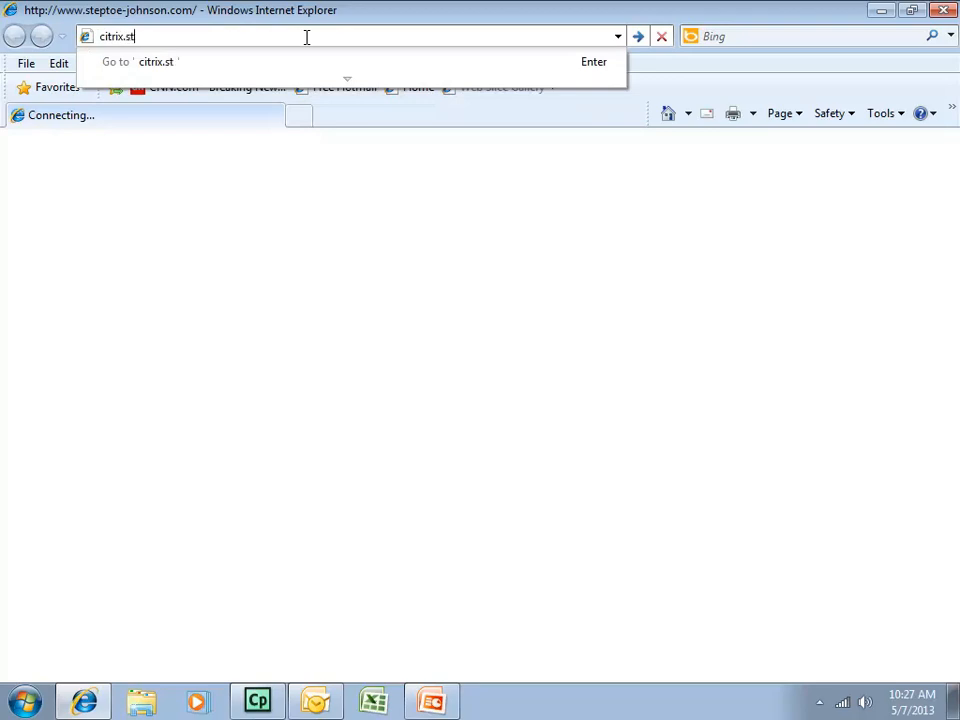
type("eptoe-johnso")
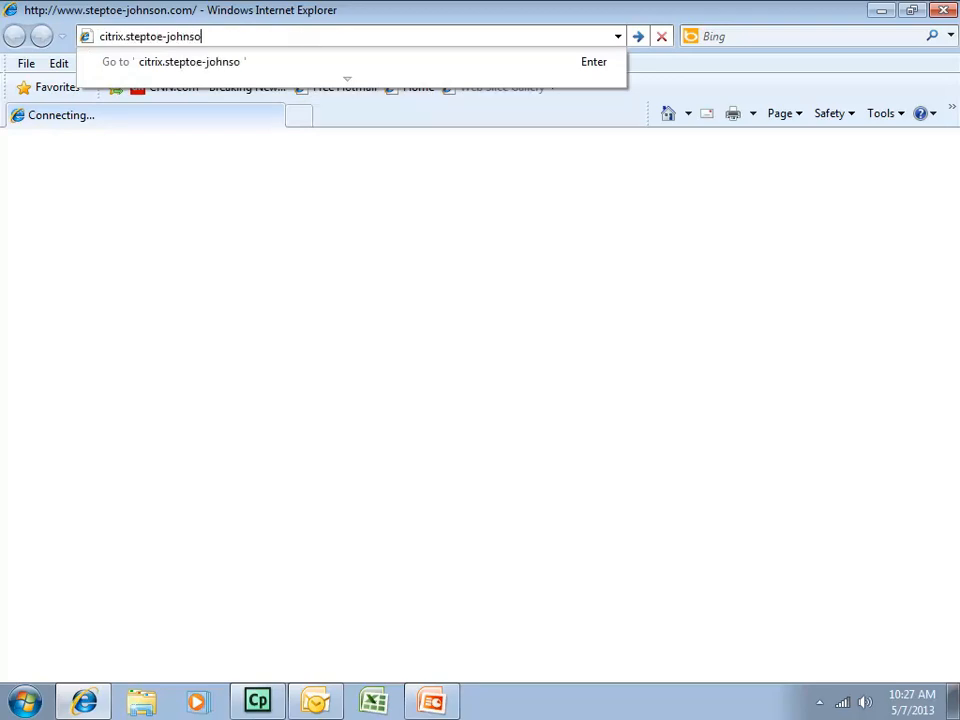
type("n.com")
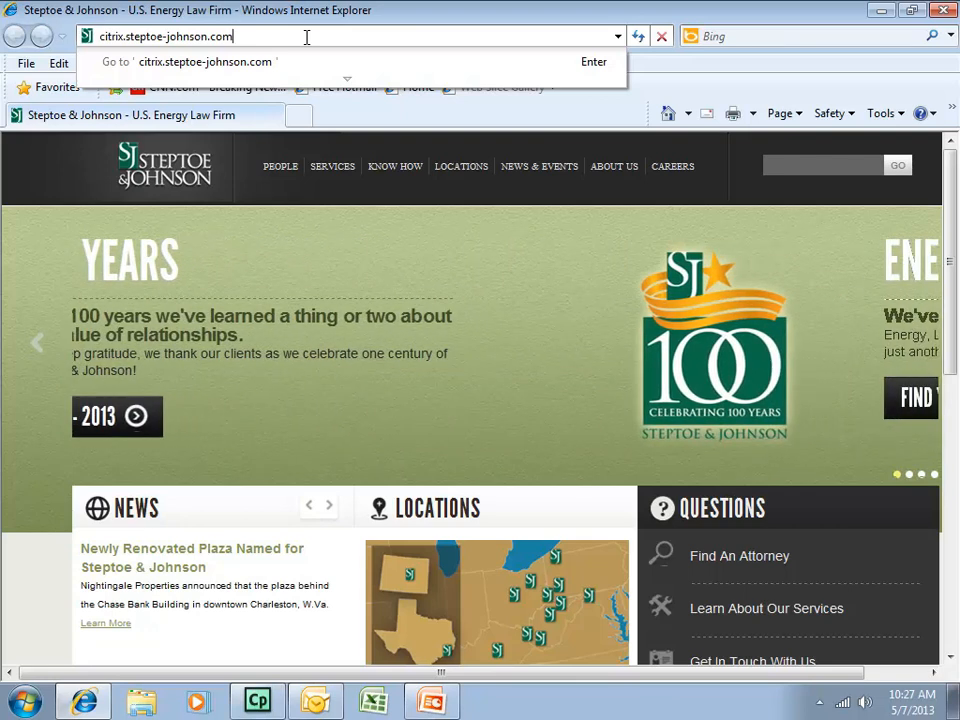
key("Return")
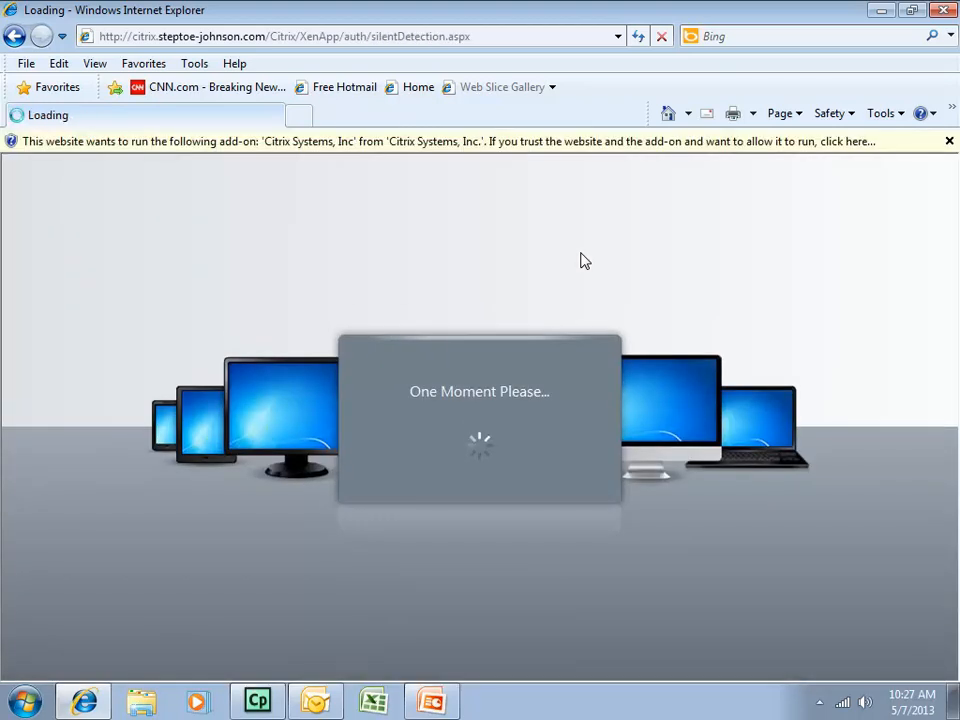
left_click(948, 140)
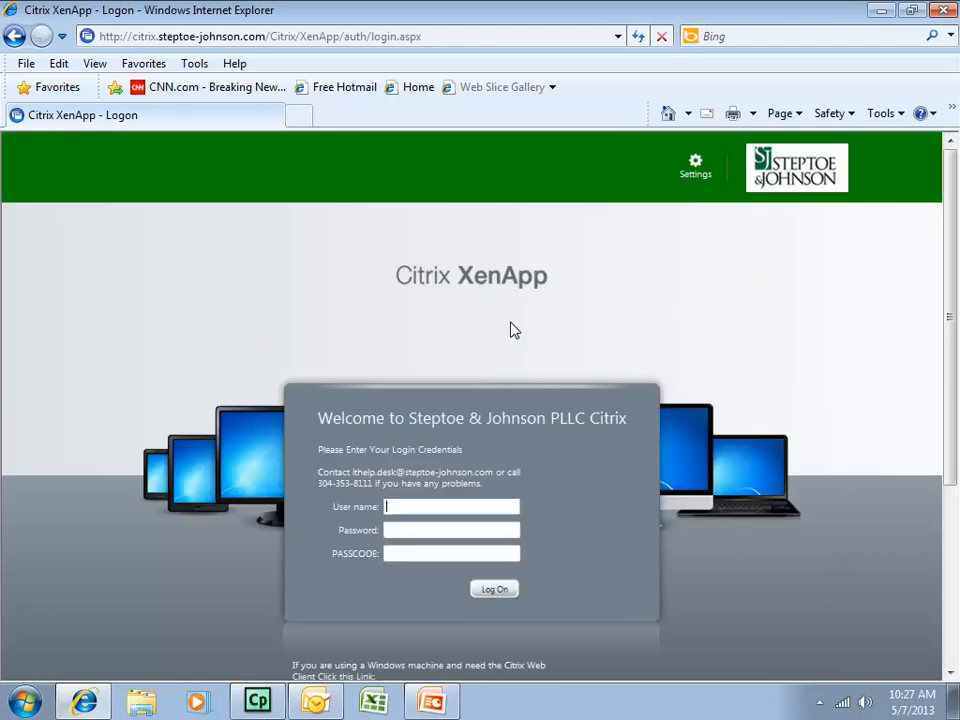
mouse_move(670, 400)
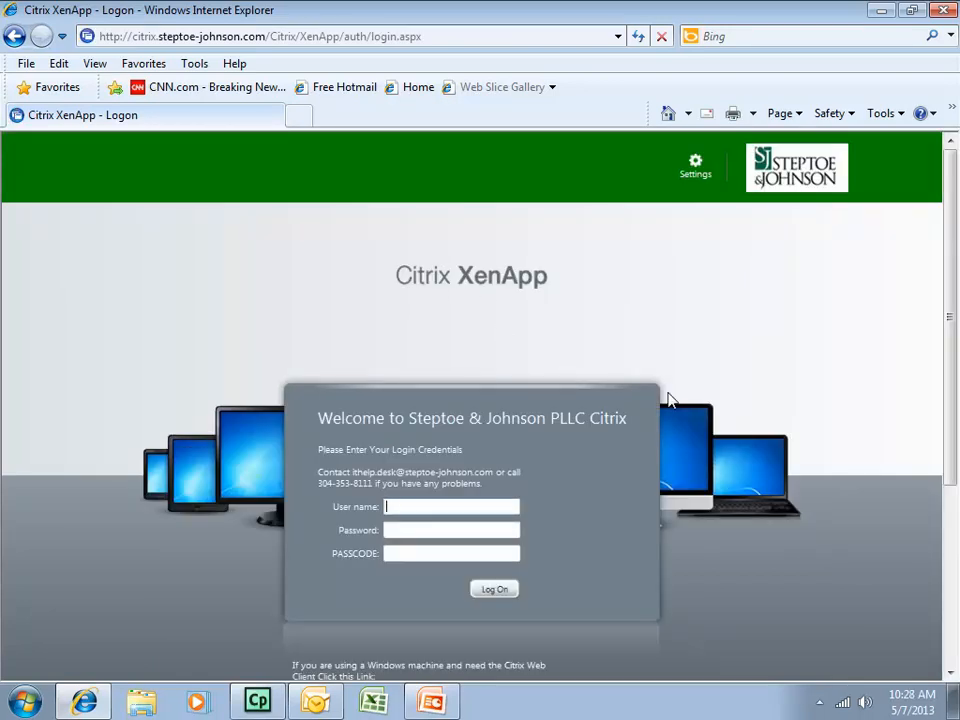
scroll("down", 3)
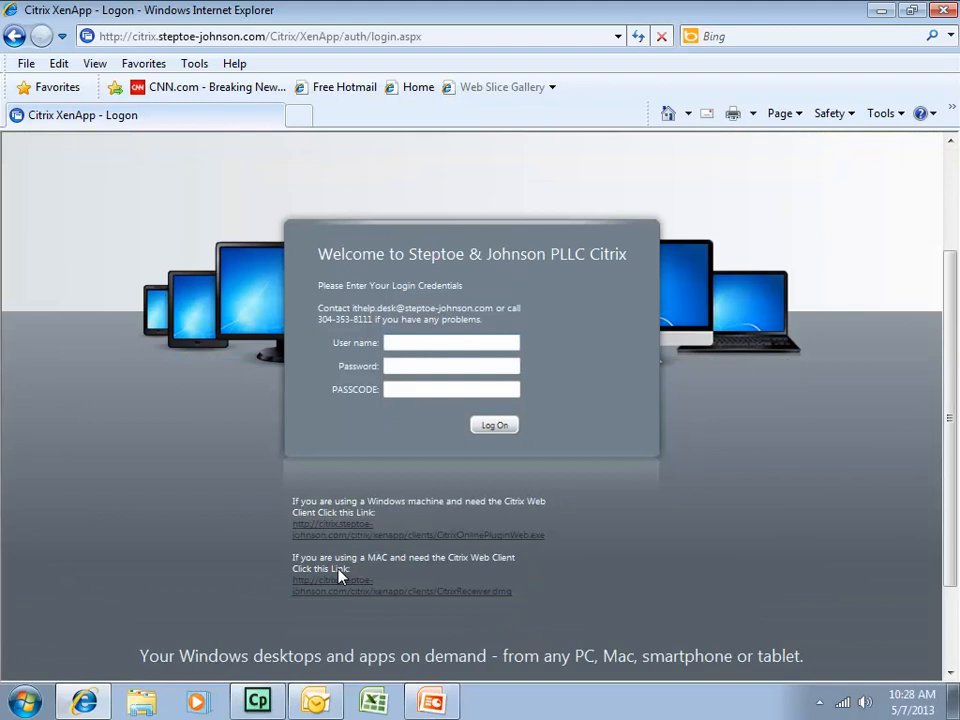
left_click(451, 342)
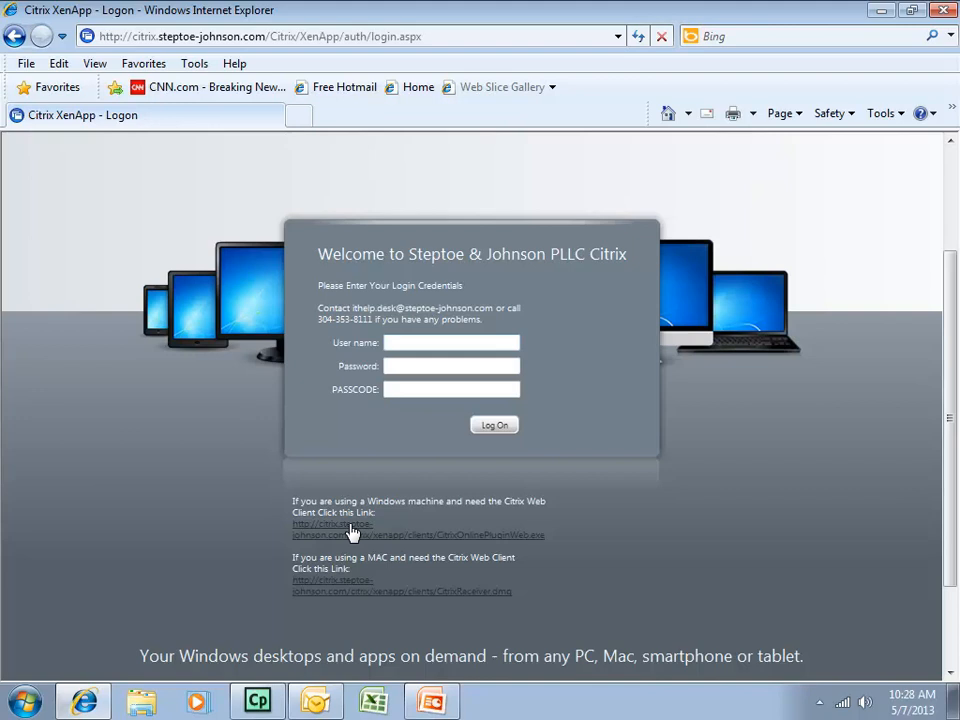
left_click(451, 342)
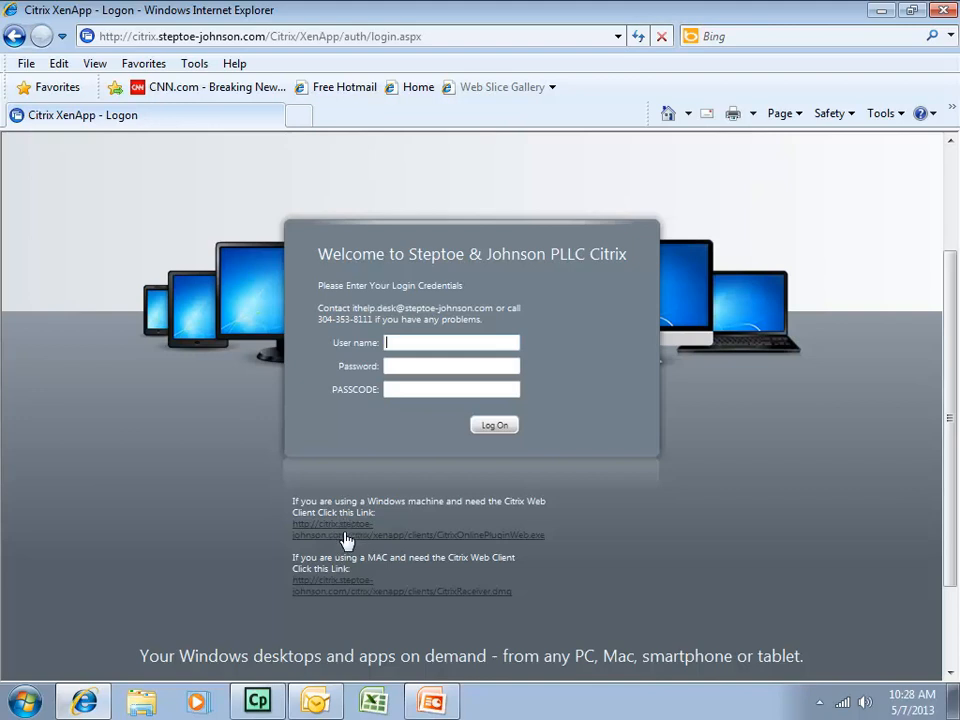
mouse_move(425, 515)
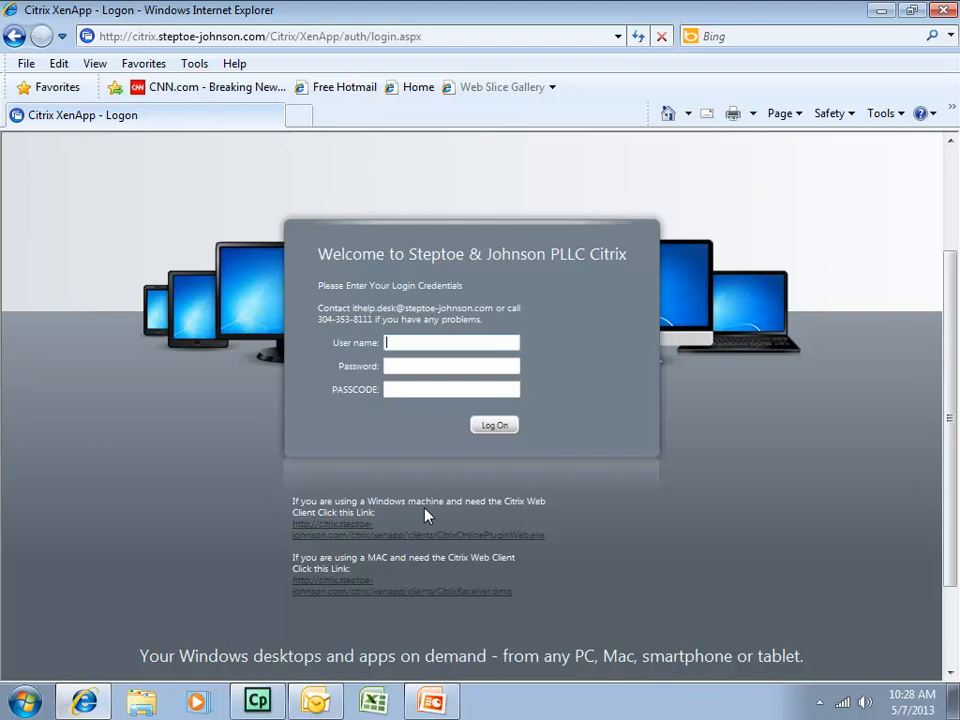
mouse_move(335, 588)
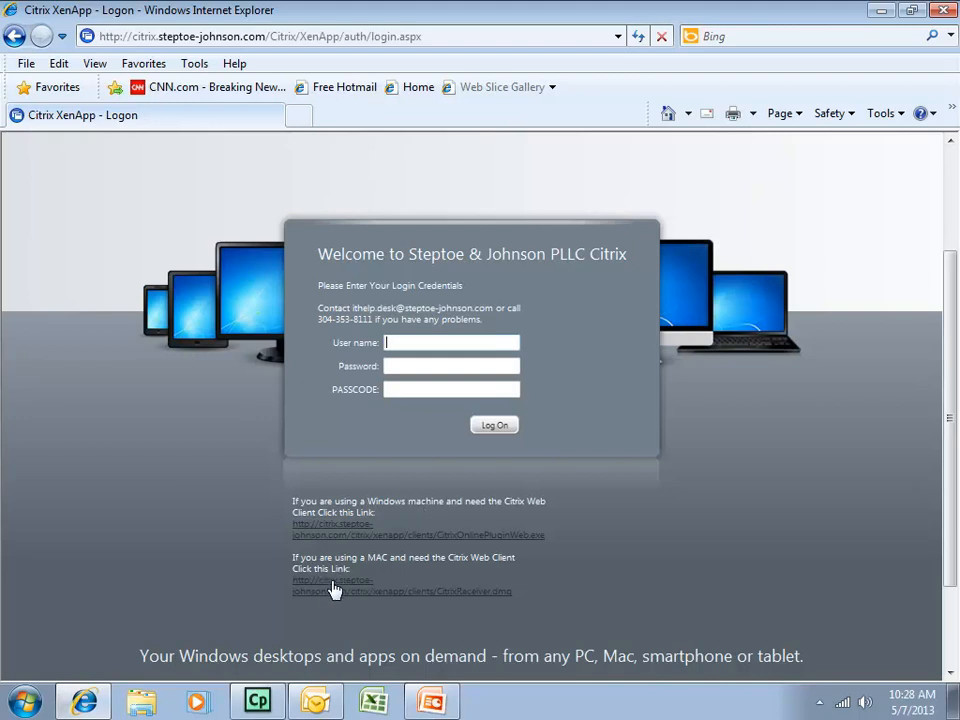
mouse_move(378, 565)
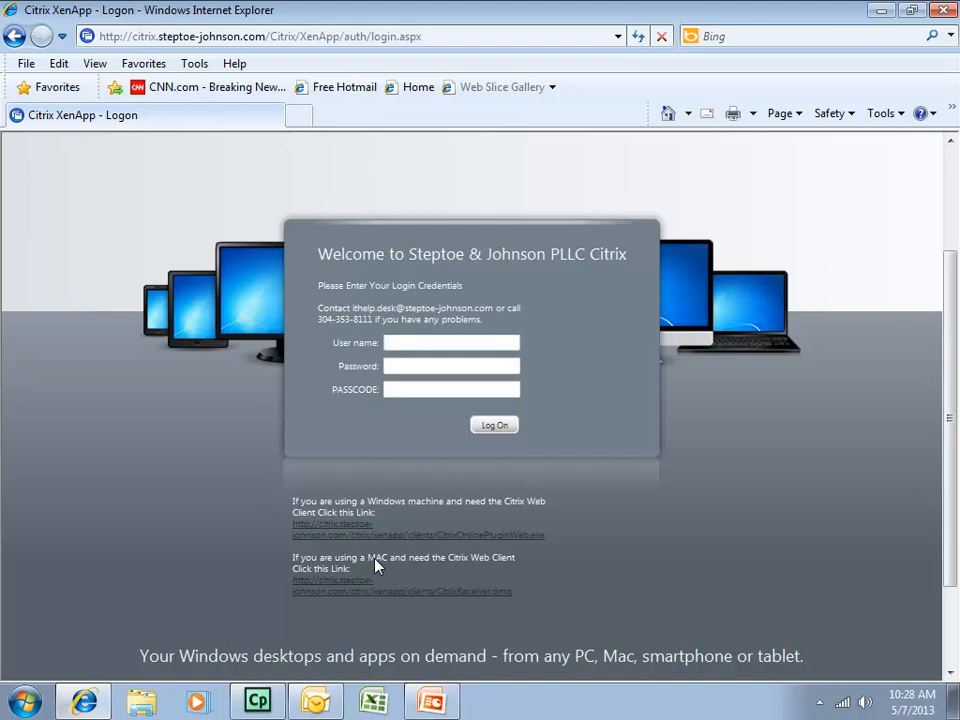
mouse_move(380, 540)
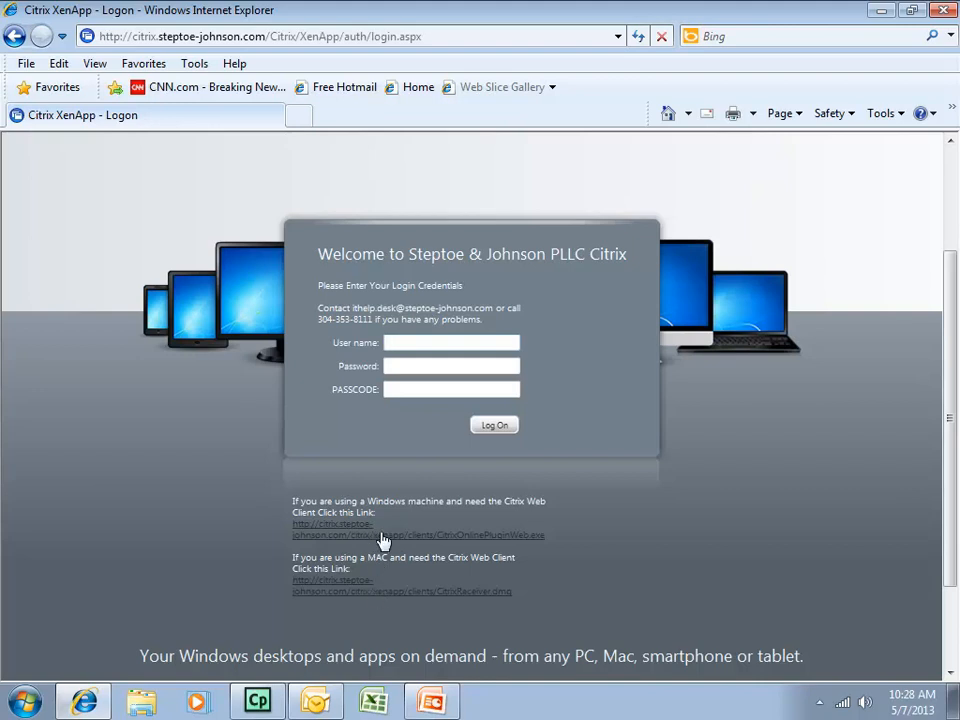
mouse_move(447, 321)
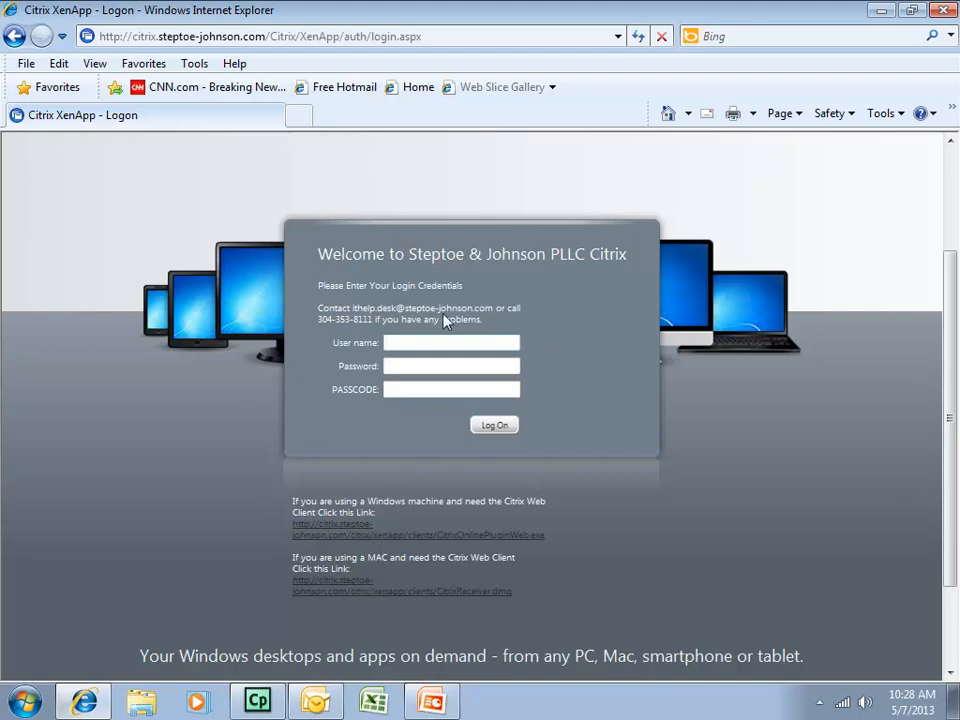
left_click(451, 342)
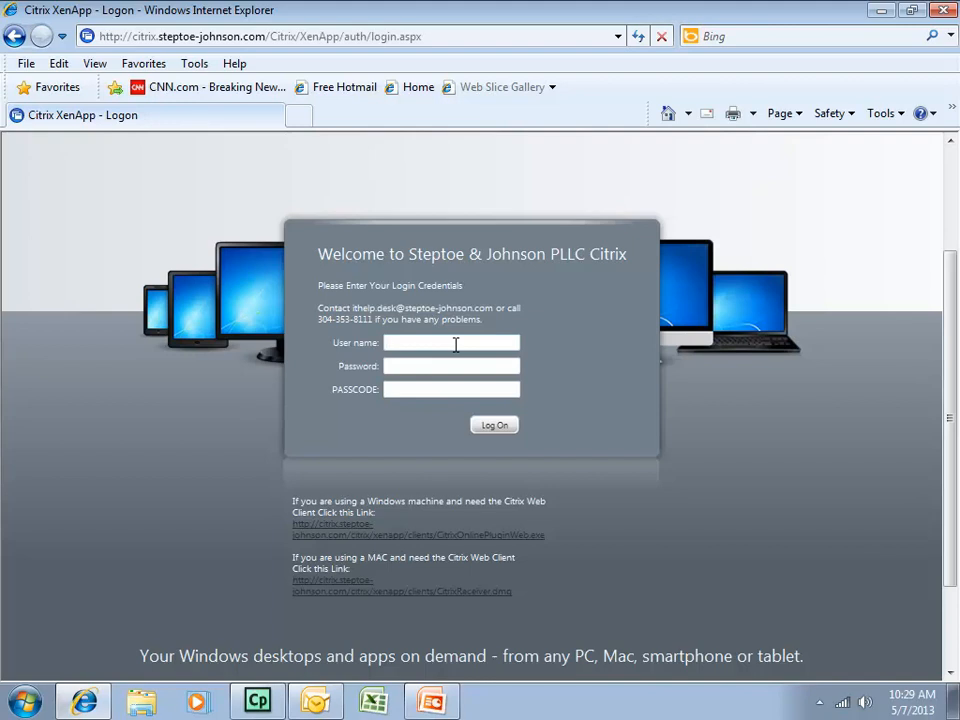
left_click(452, 342)
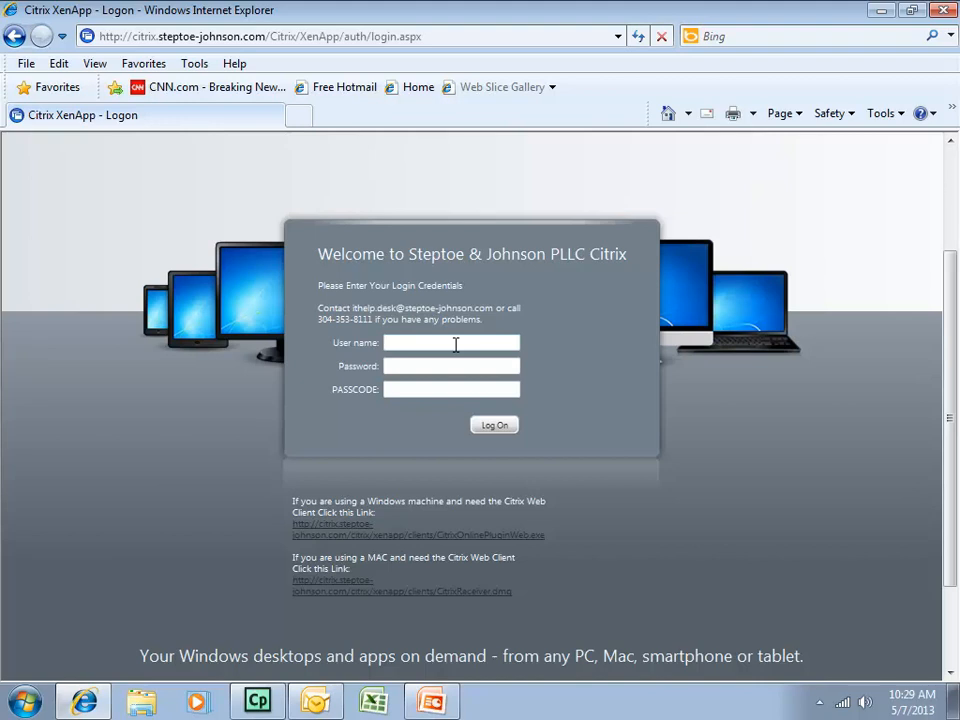
Step: Enter the 'tj' logon credentials and submit the Citrix XenApp sign-in form
type("tj")
type("training.user01")
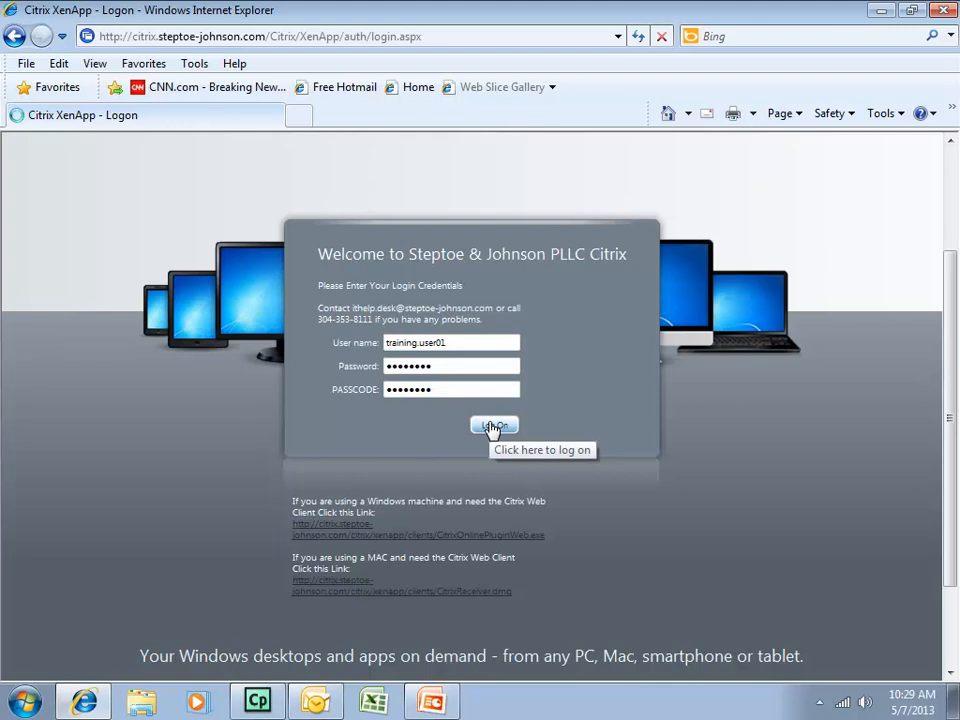
left_click(493, 427)
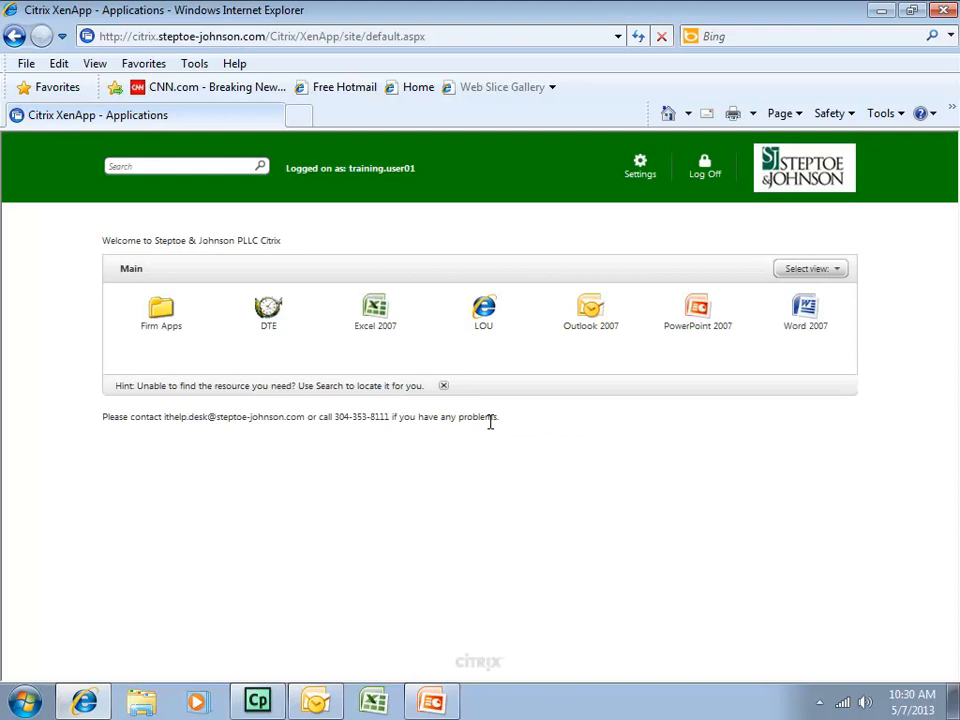
mouse_move(590, 315)
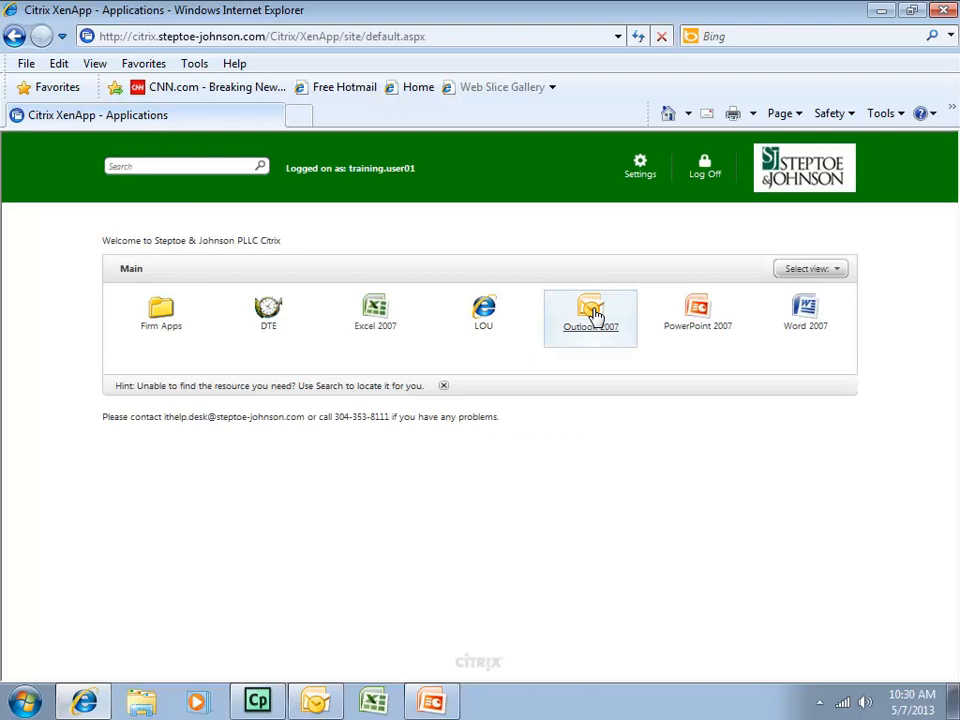
mouse_move(590, 313)
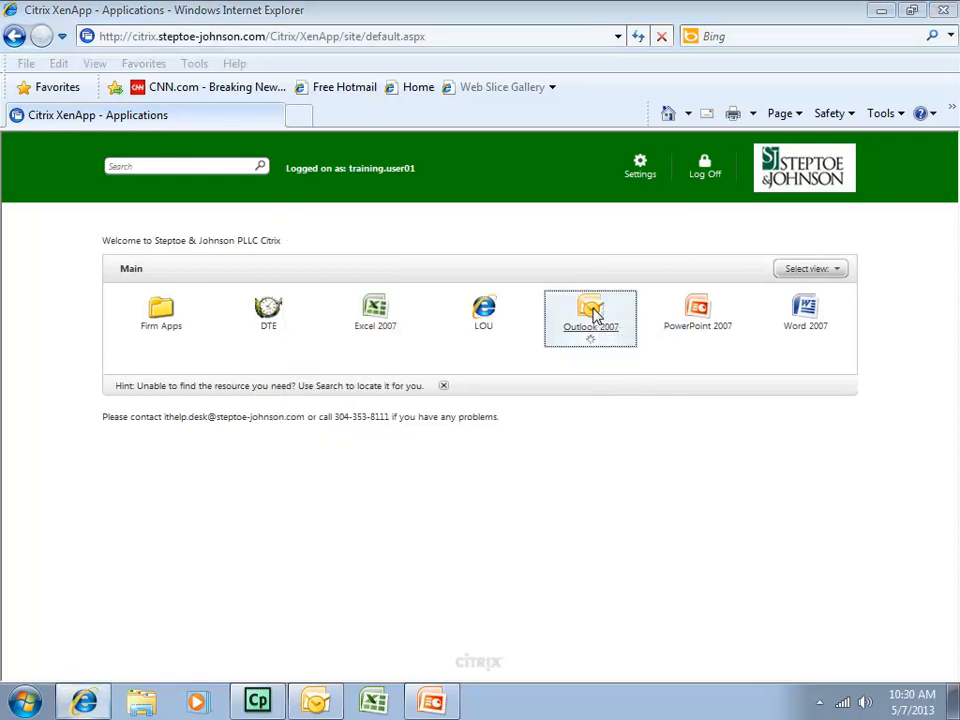
mouse_move(805, 318)
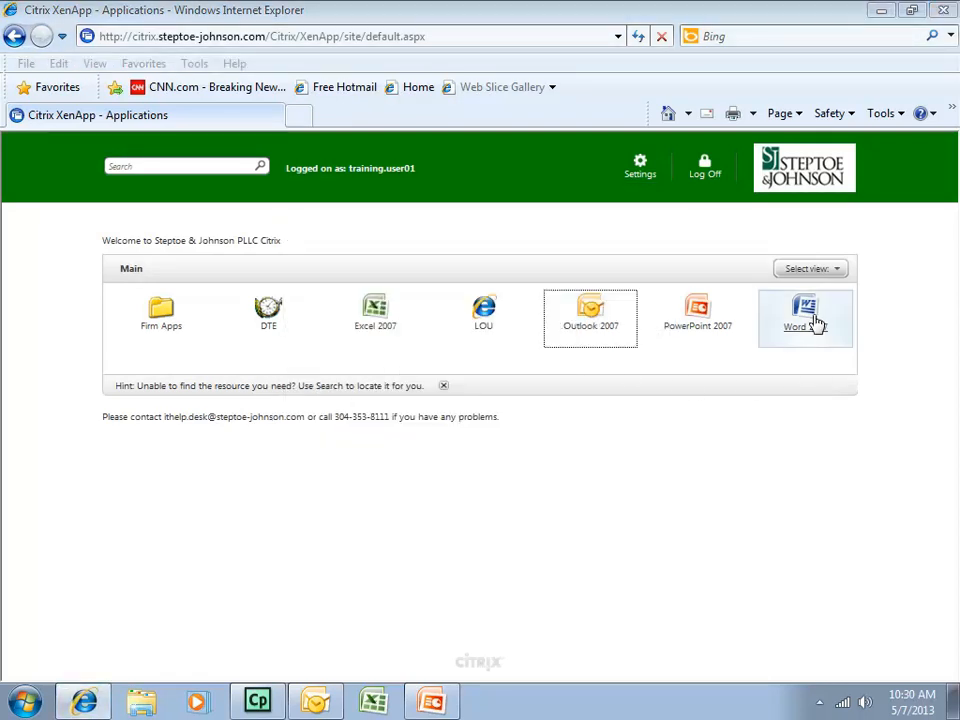
Step: Launch Word 2007 from XenApp and show the open remote program windows
left_click(590, 312)
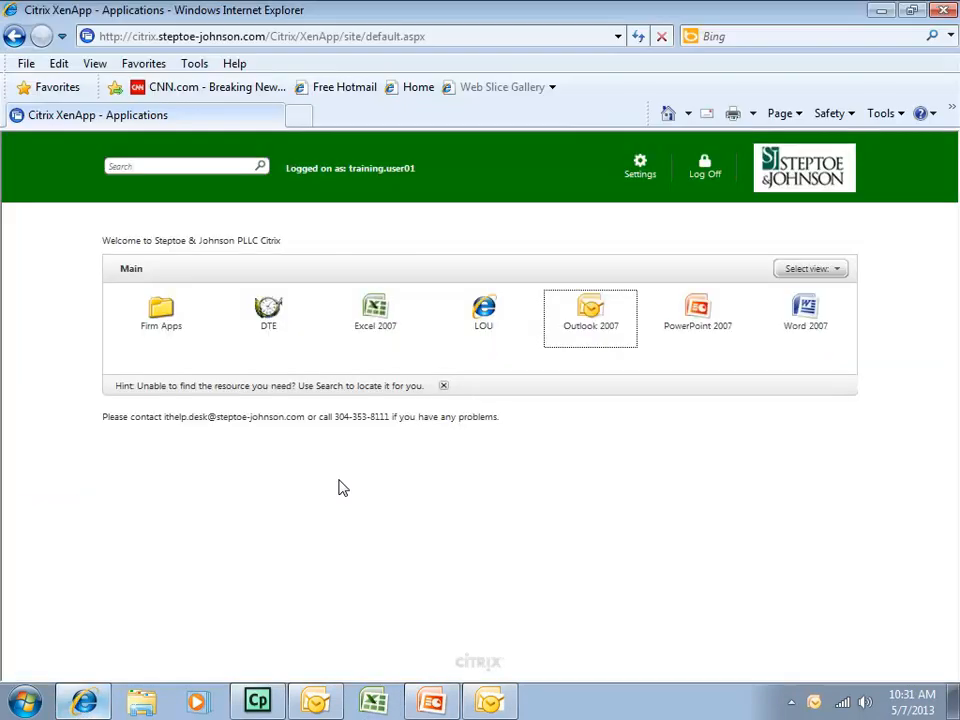
double_click(590, 311)
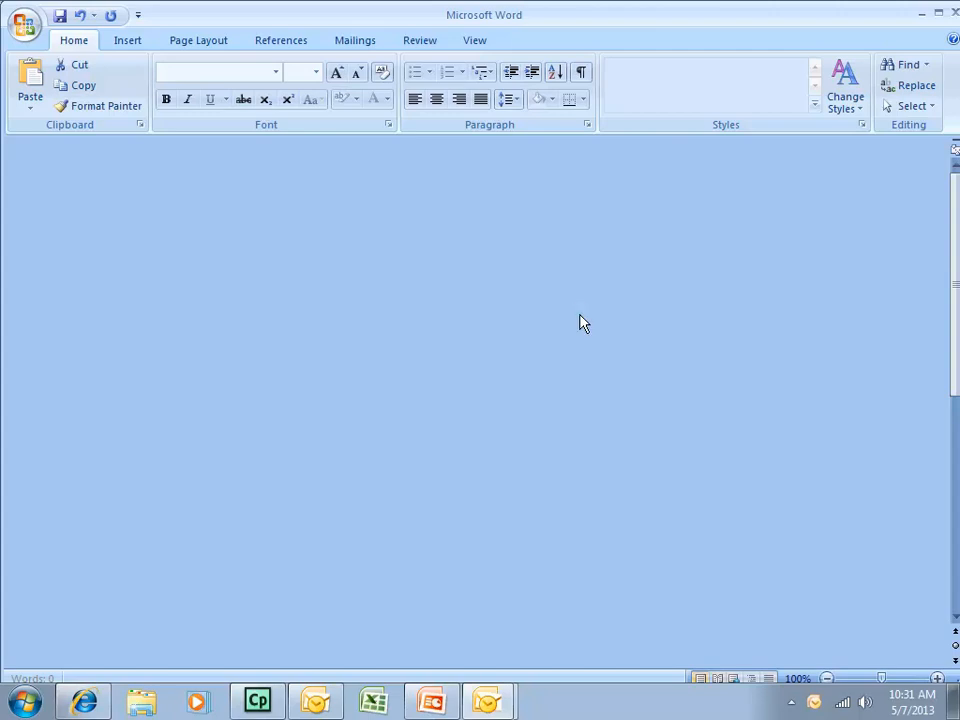
mouse_move(490, 700)
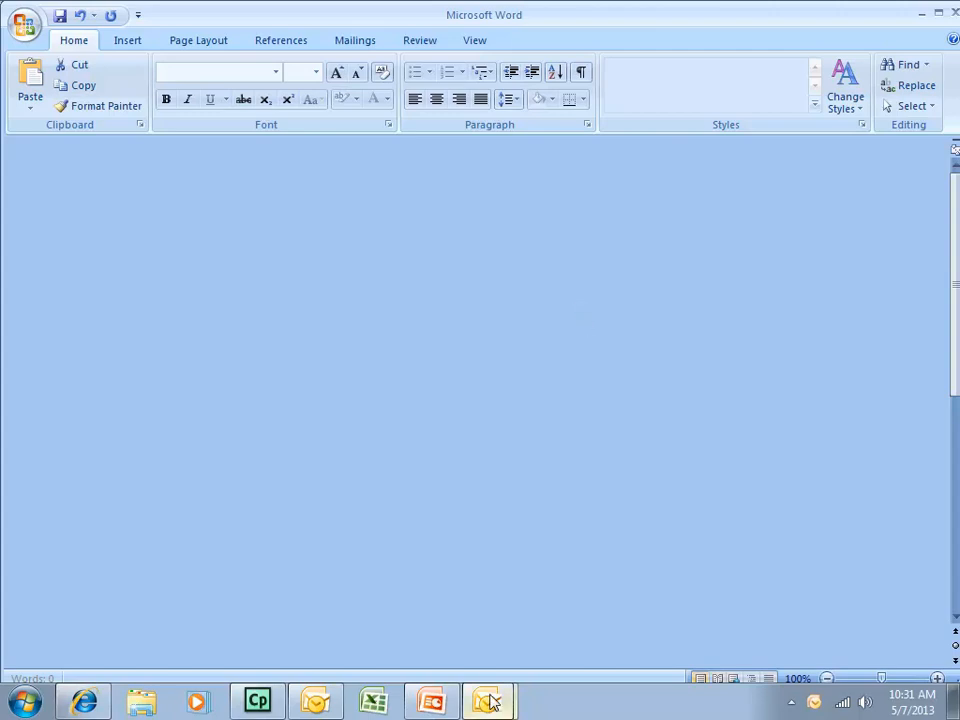
mouse_move(490, 700)
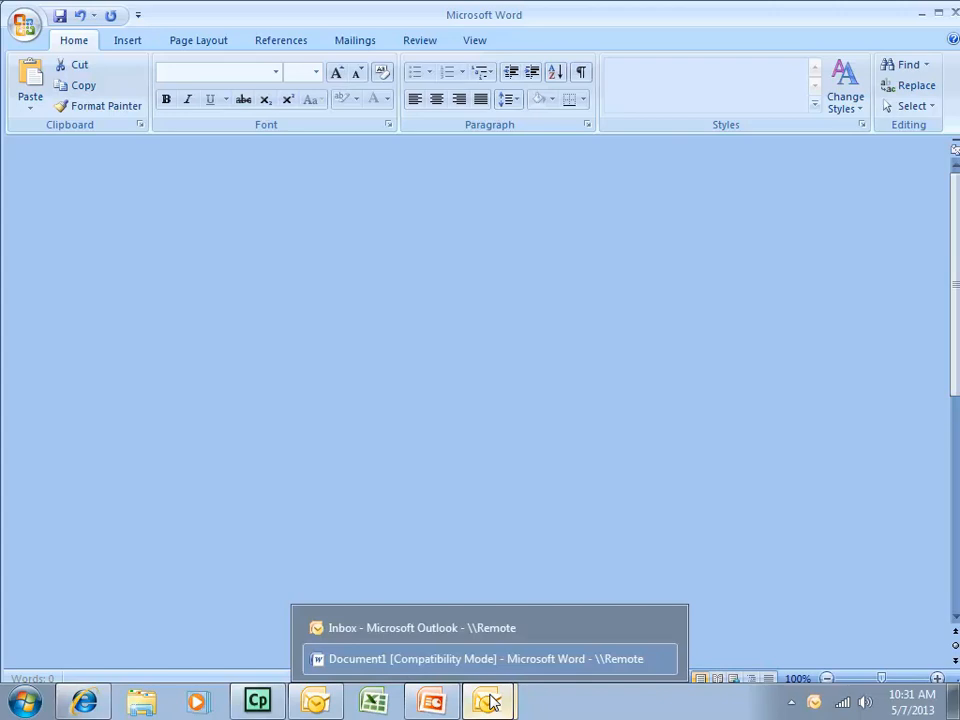
left_click(485, 658)
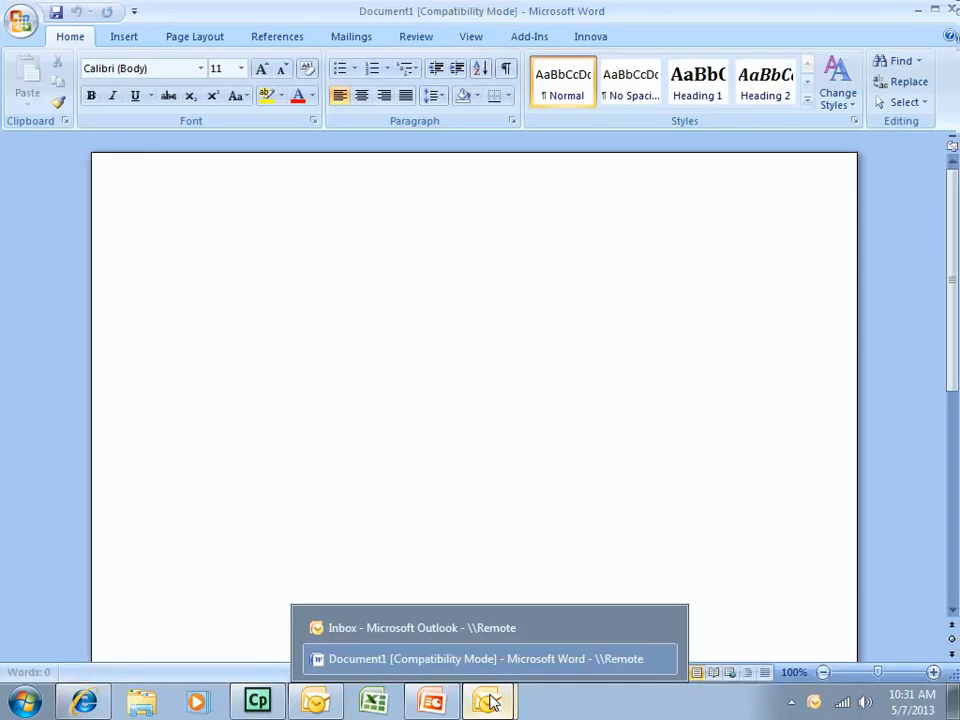
Step: Switch to the remote Outlook Inbox from the taskbar window list
left_click(421, 627)
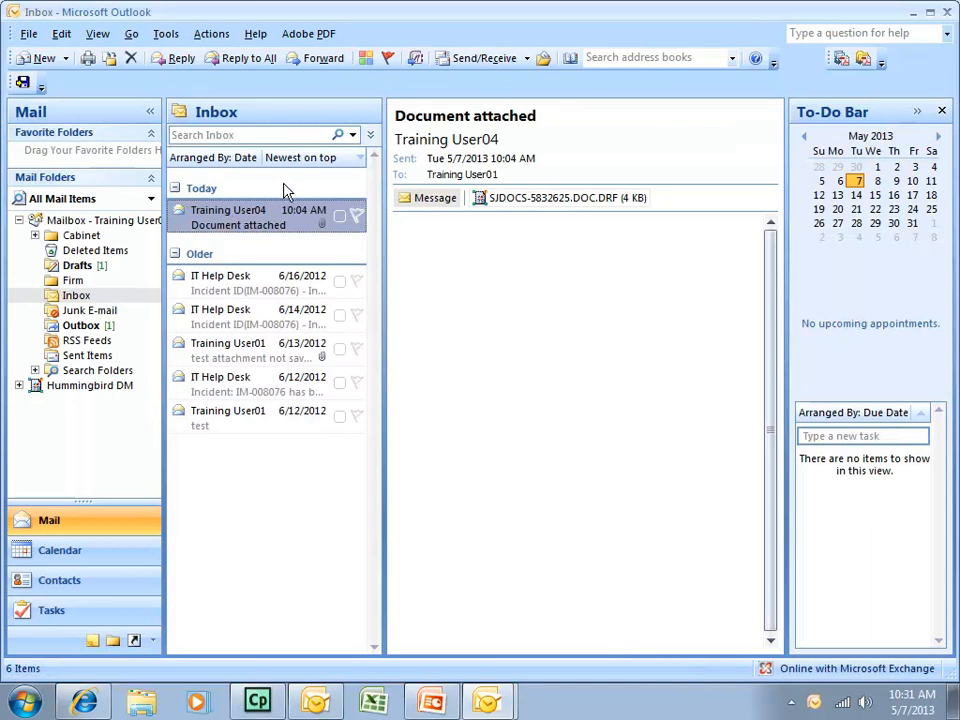
mouse_move(290, 210)
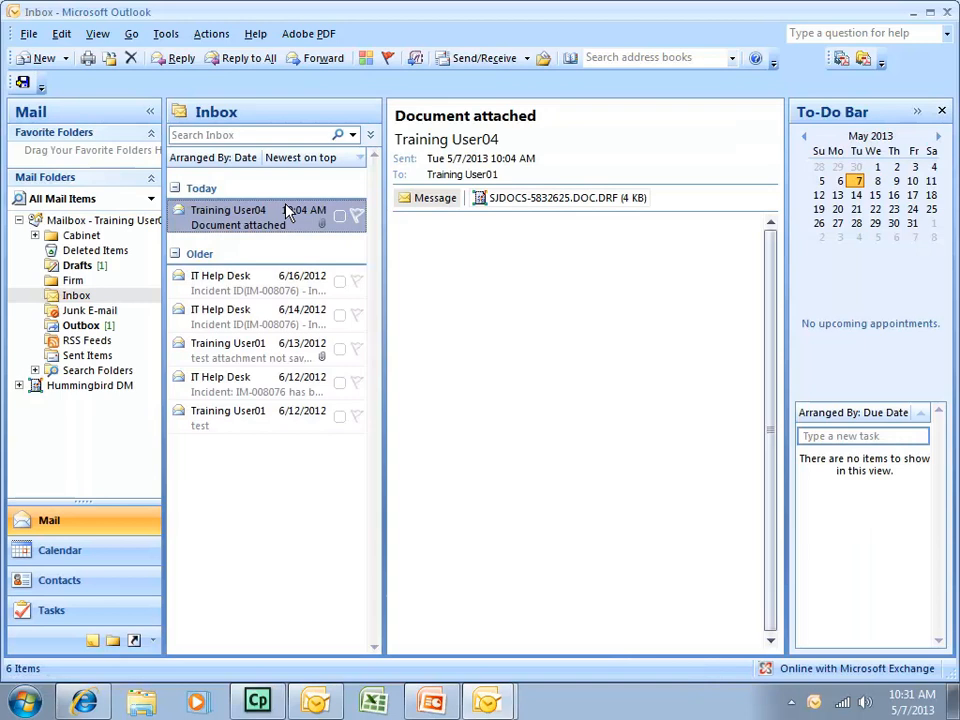
mouse_move(291, 262)
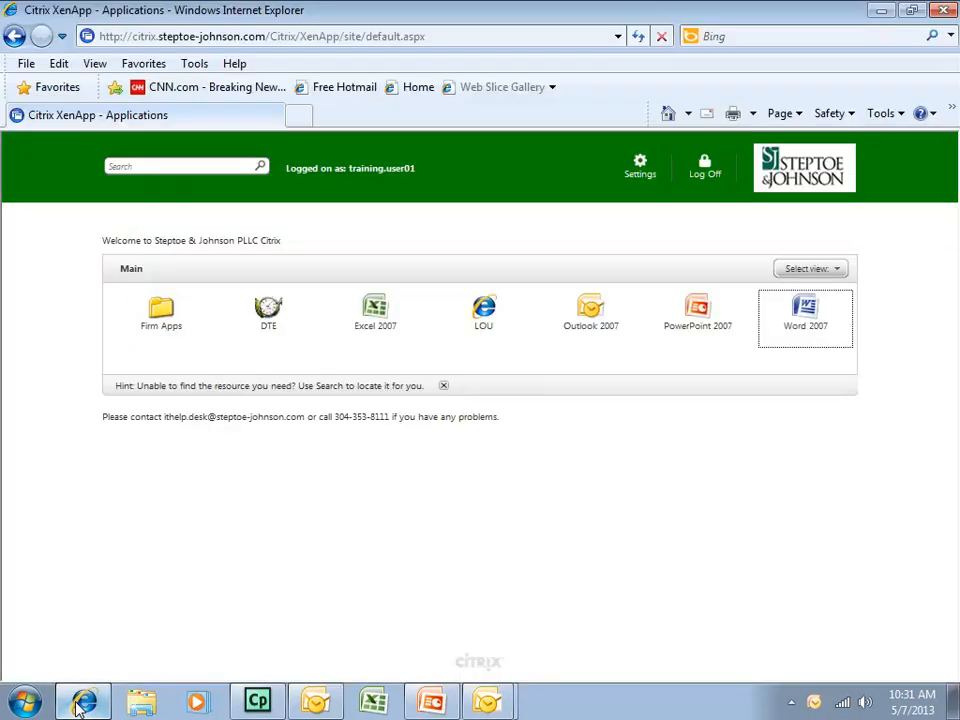
mouse_move(615, 502)
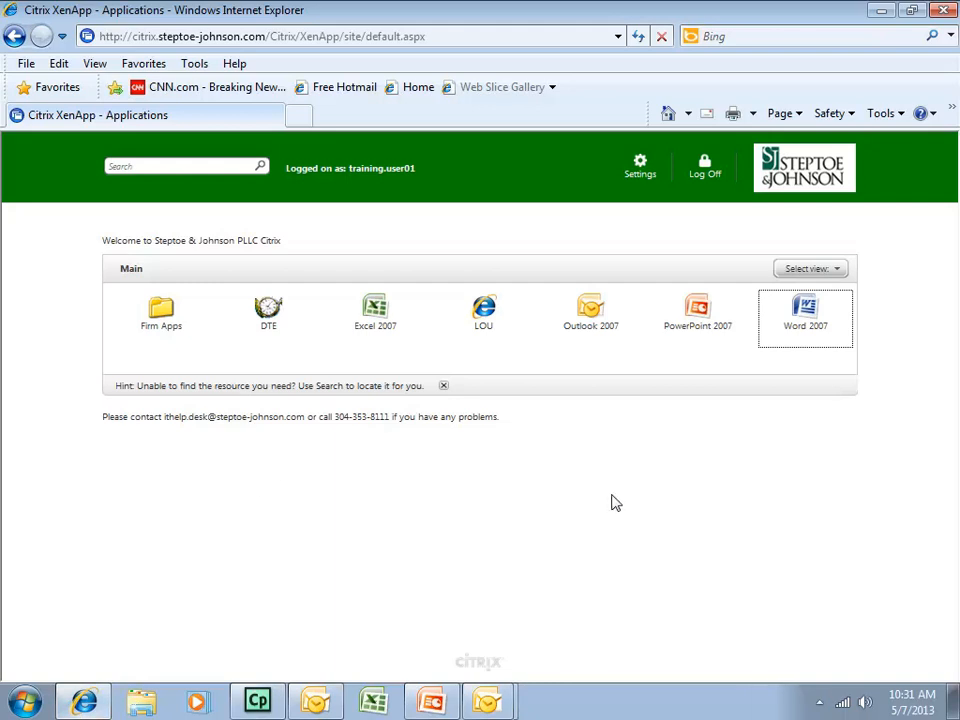
mouse_move(838, 13)
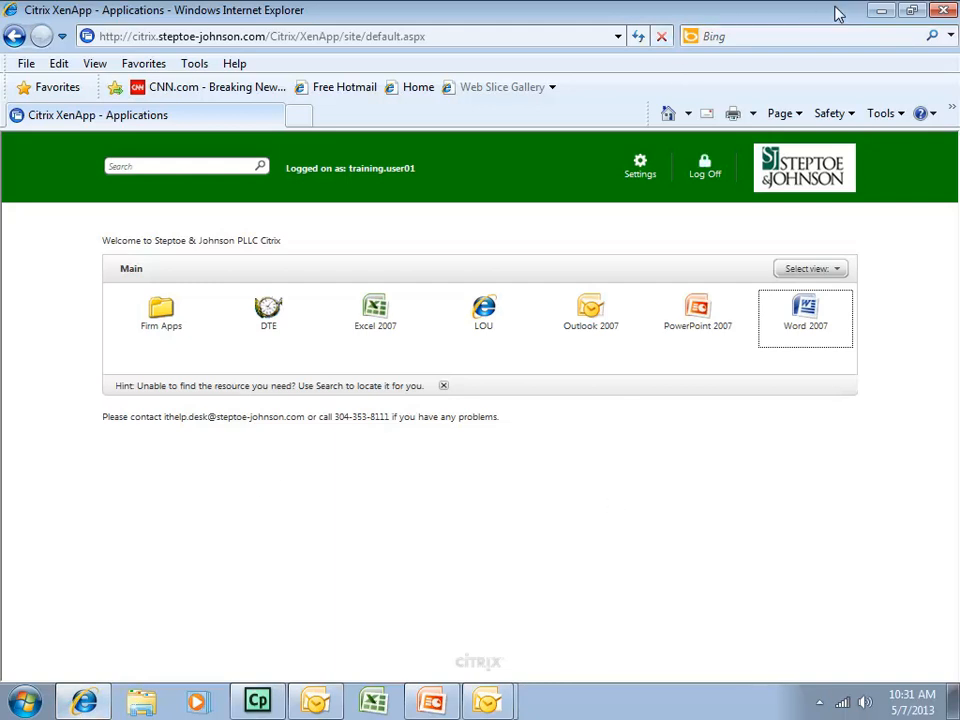
mouse_move(517, 361)
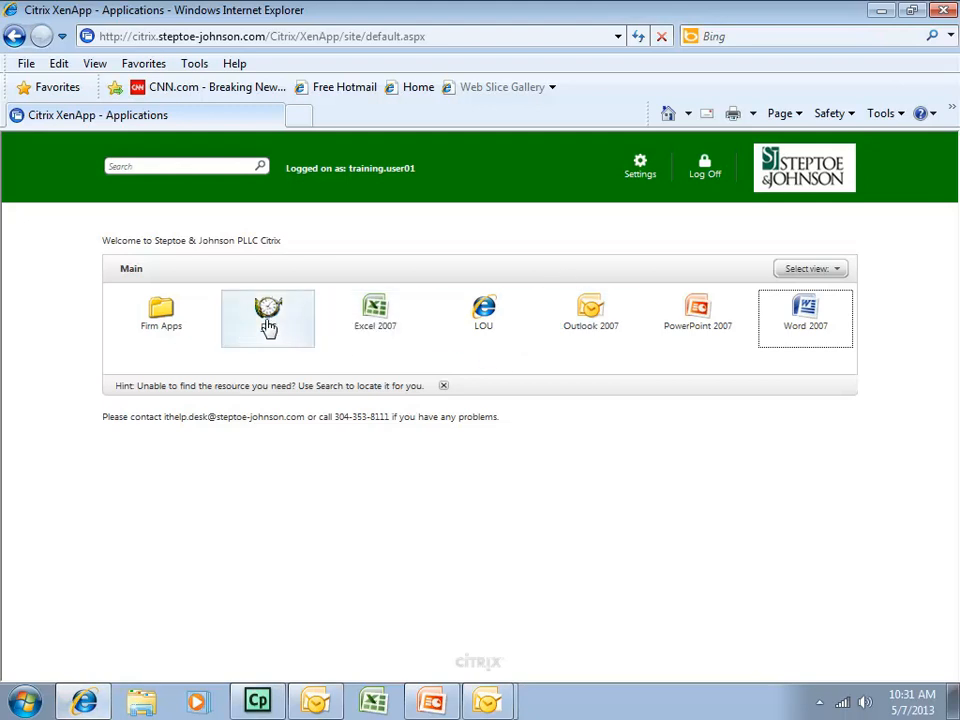
mouse_move(698, 315)
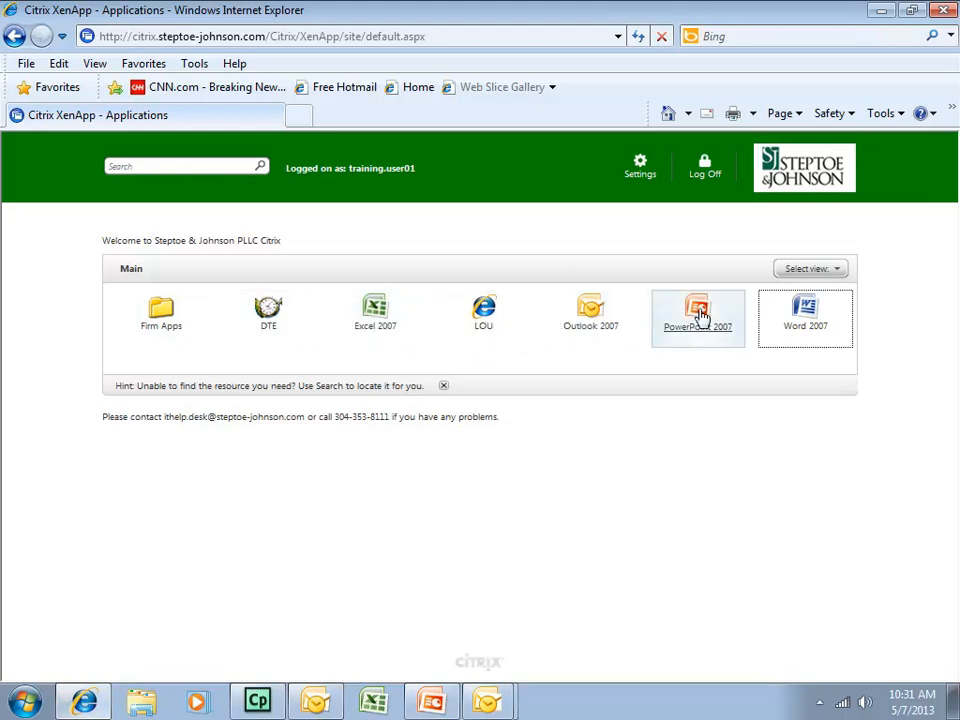
mouse_move(805, 315)
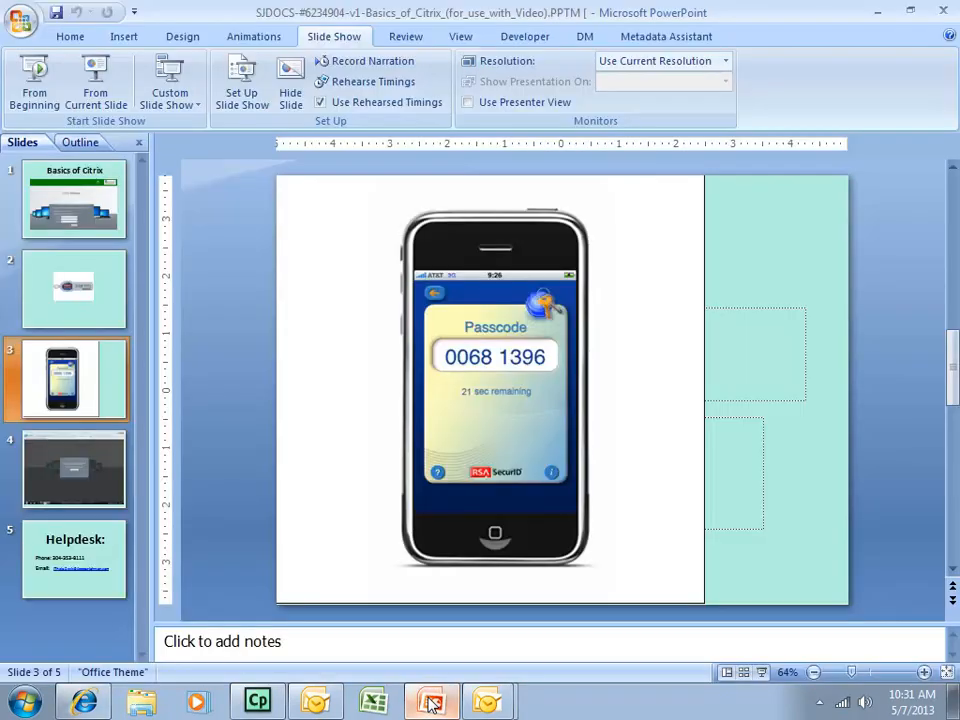
Step: Return to slide 4 of the Basics of Citrix PowerPoint deck
left_click(74, 469)
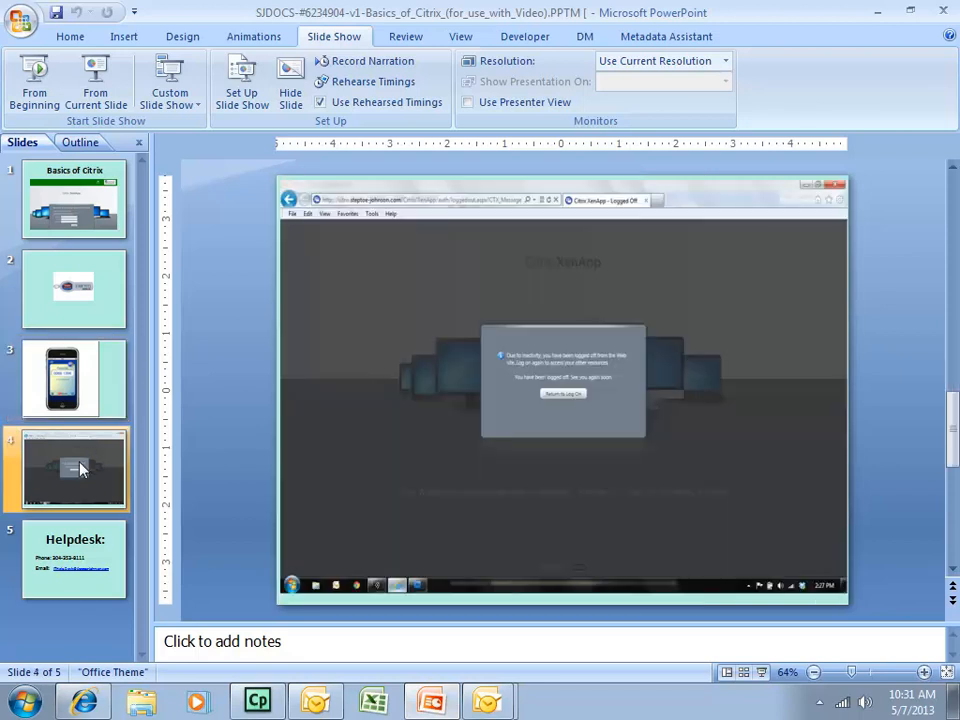
mouse_move(34, 80)
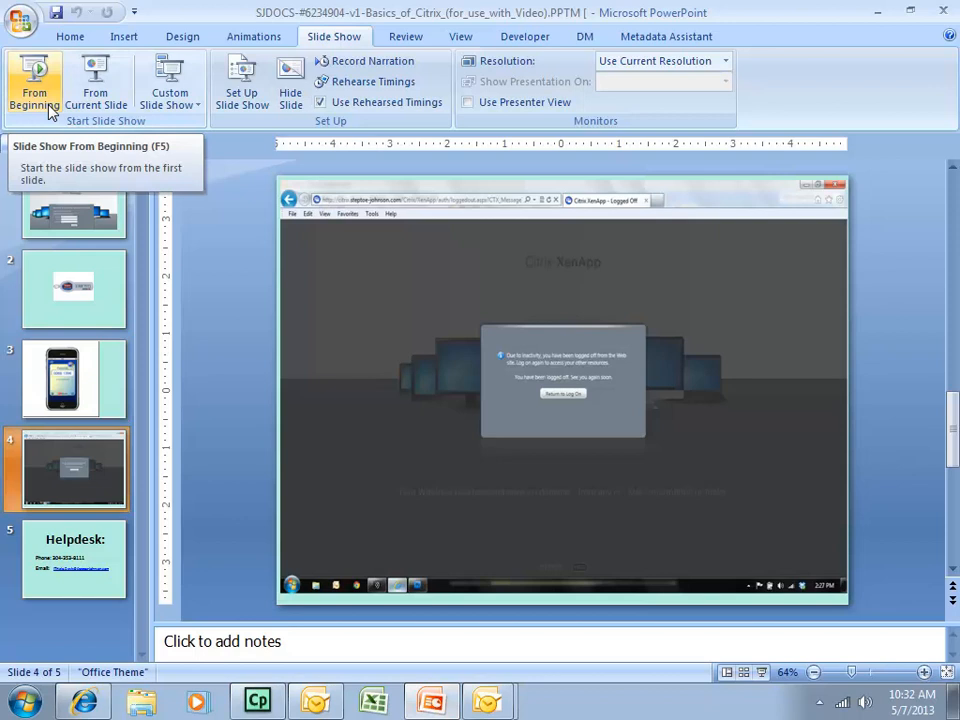
left_click(34, 85)
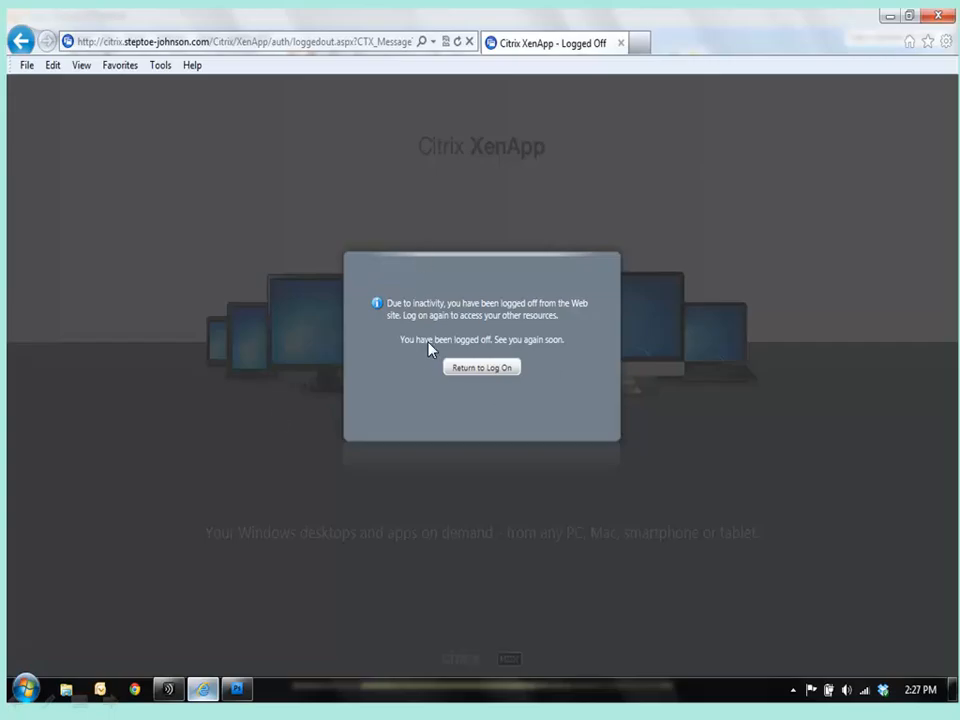
mouse_move(428, 358)
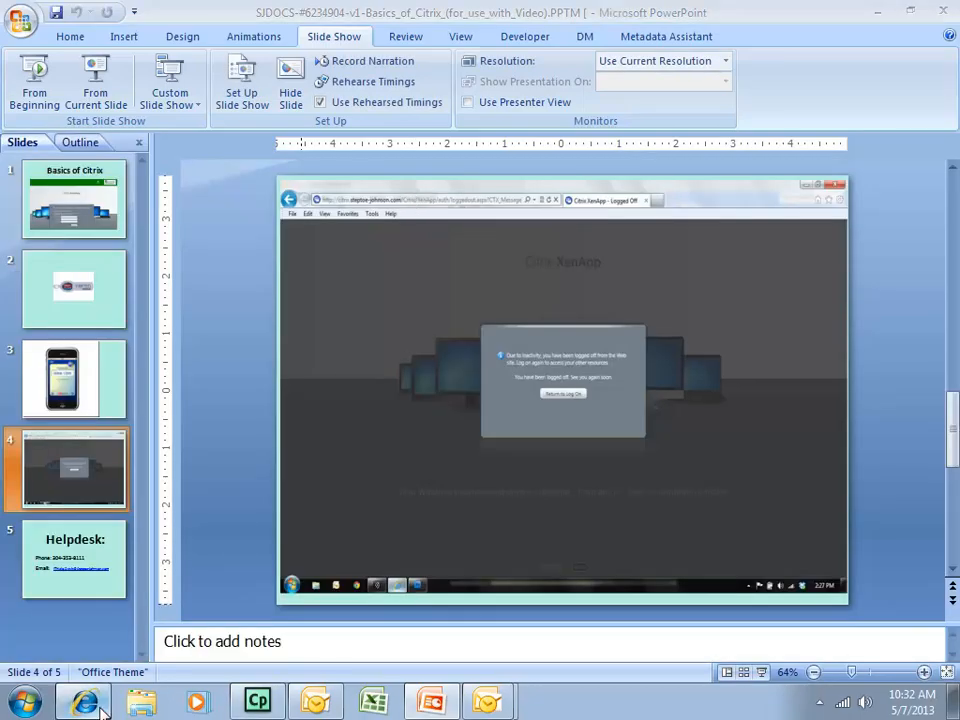
Step: Show the XenApp applications page, then list the open remote Outlook and Word windows
left_click(85, 700)
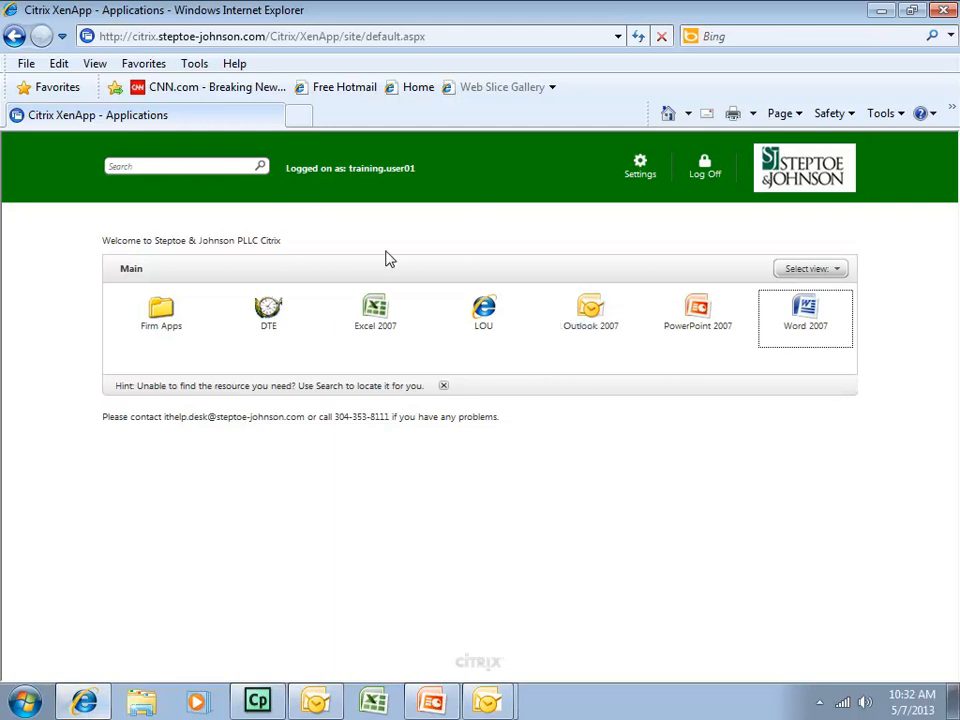
mouse_move(375, 318)
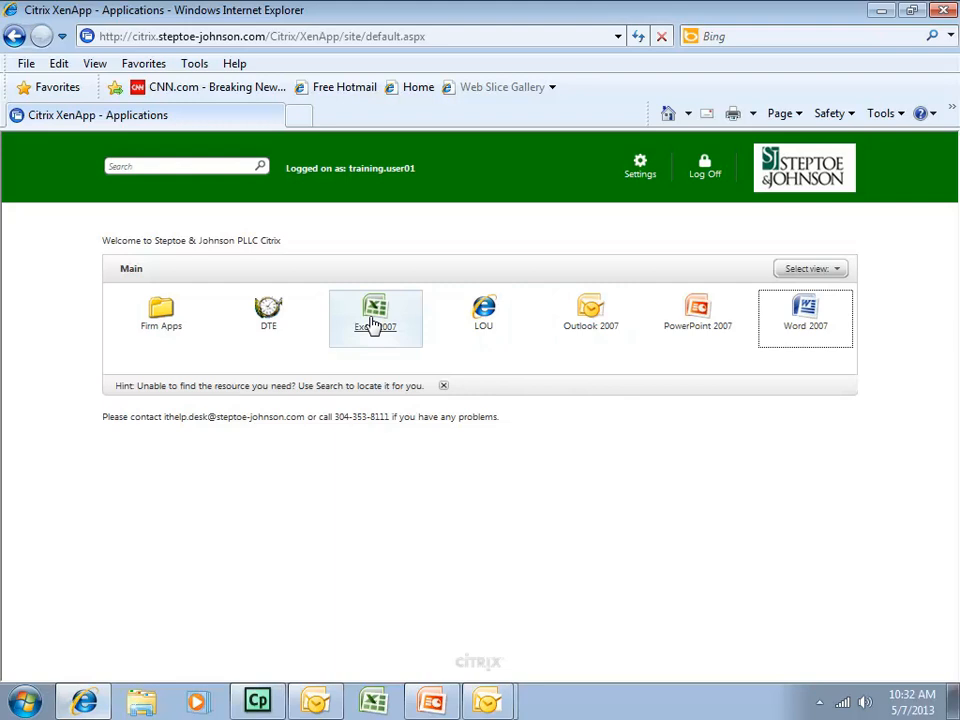
mouse_move(590, 313)
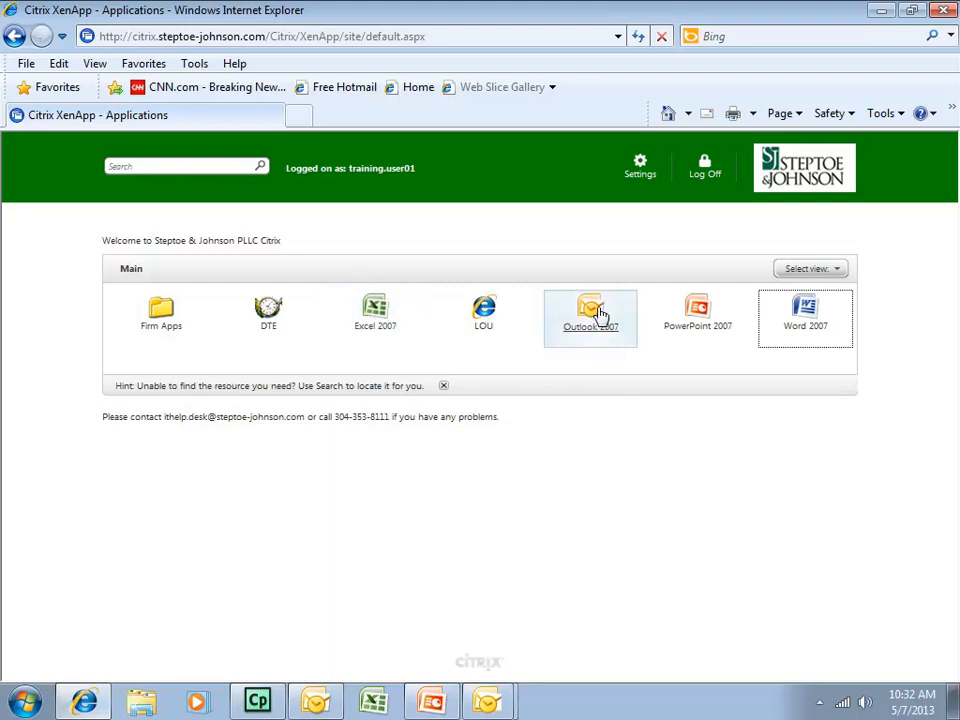
mouse_move(805, 315)
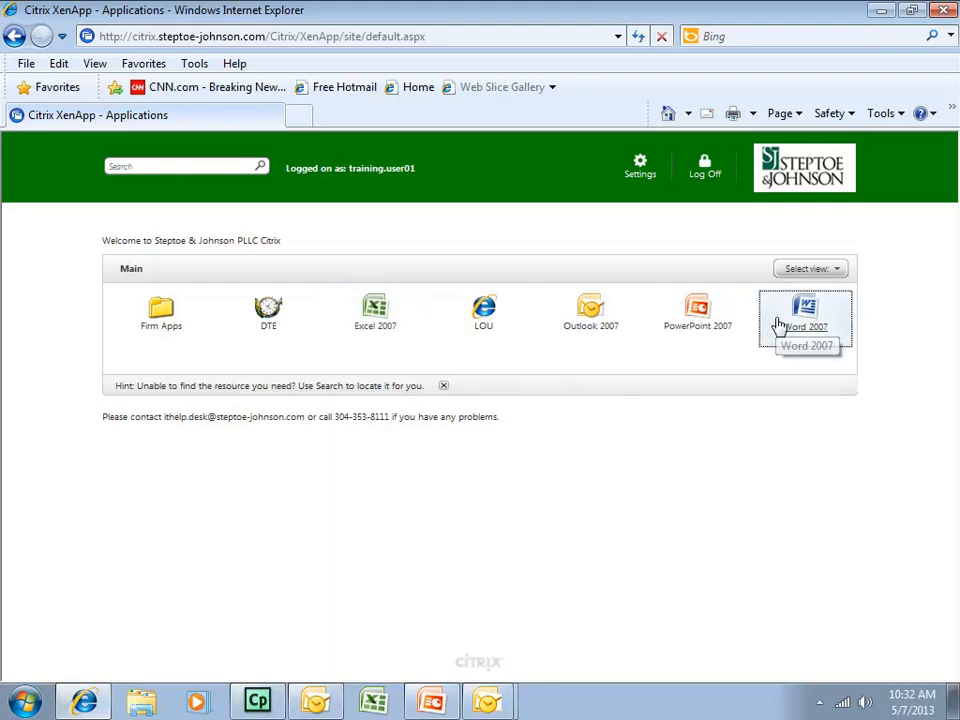
mouse_move(858, 79)
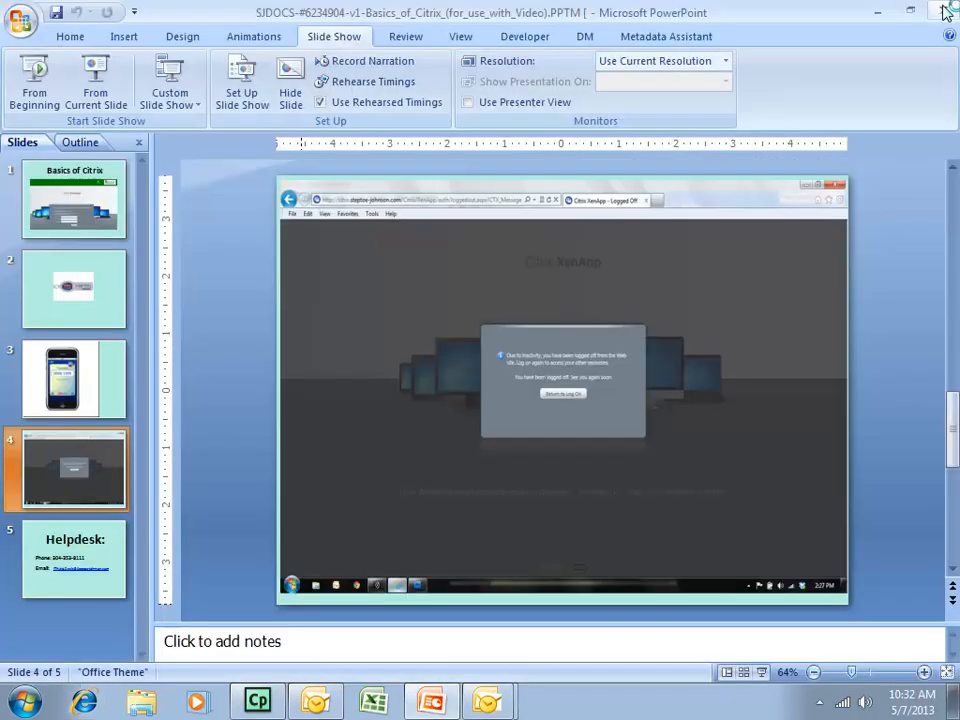
mouse_move(592, 390)
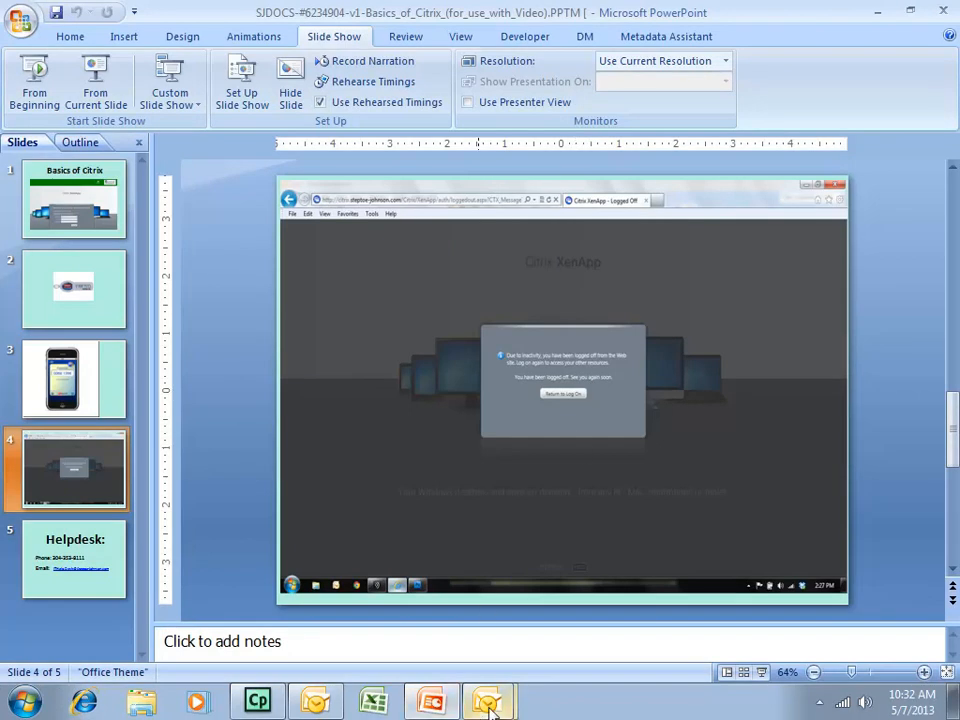
left_click(489, 700)
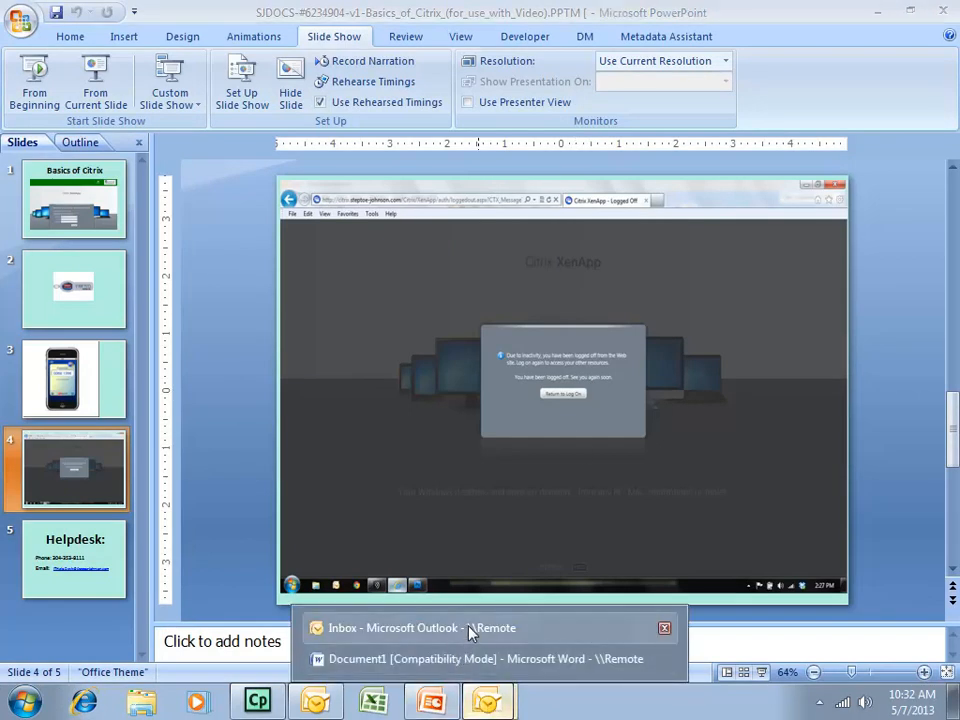
Step: Bring 'Inbox - Microsoft Outlook - \\Remote' to the front, showing the Document attached email
left_click(420, 627)
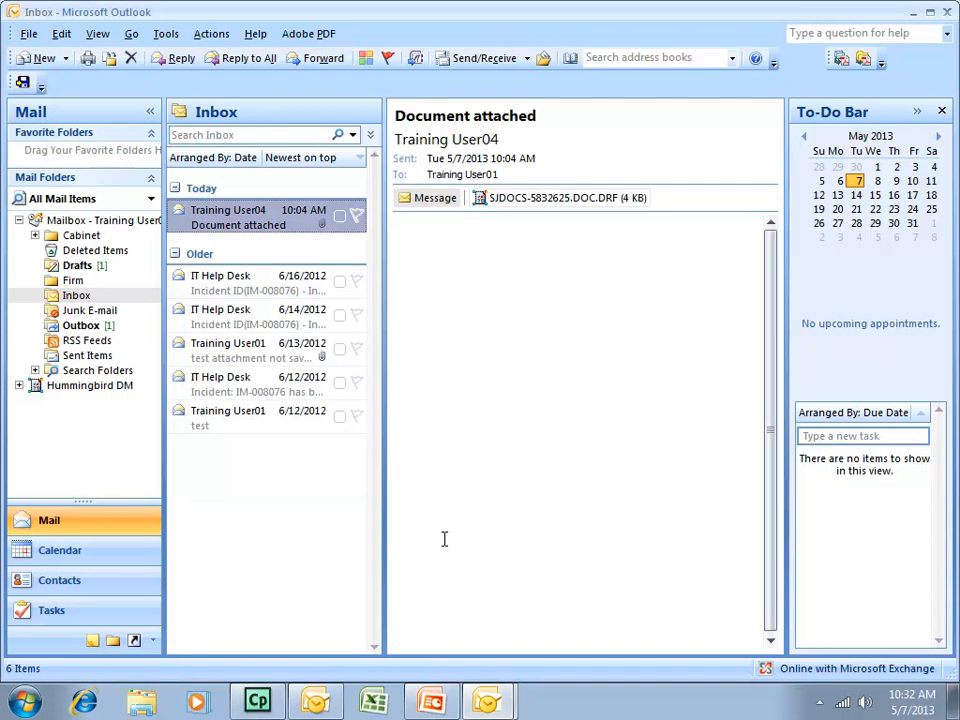
mouse_move(253, 243)
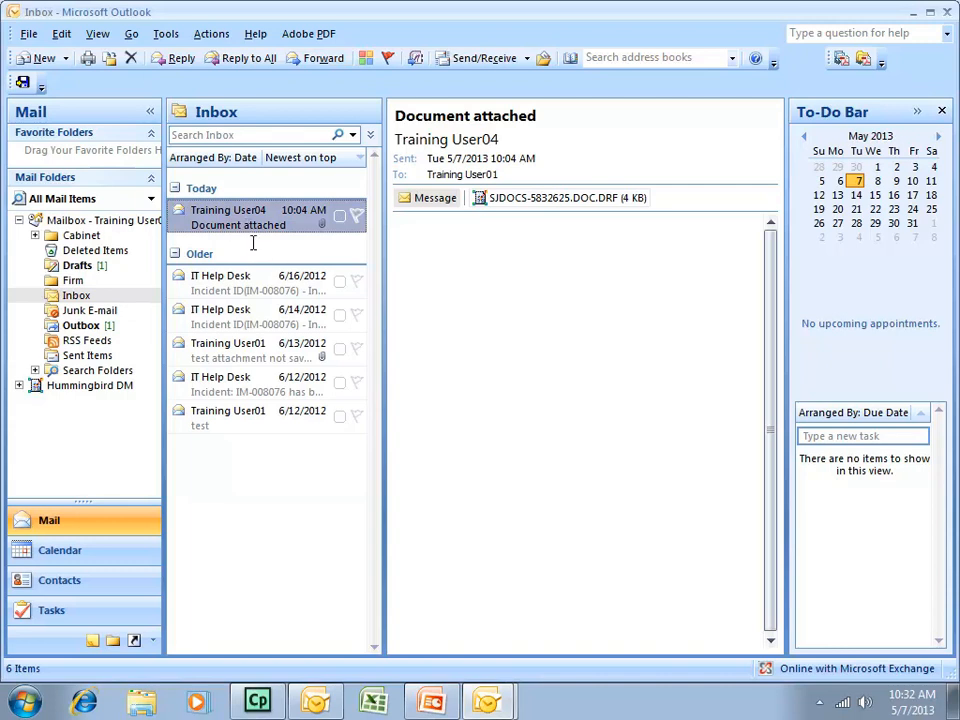
mouse_move(295, 248)
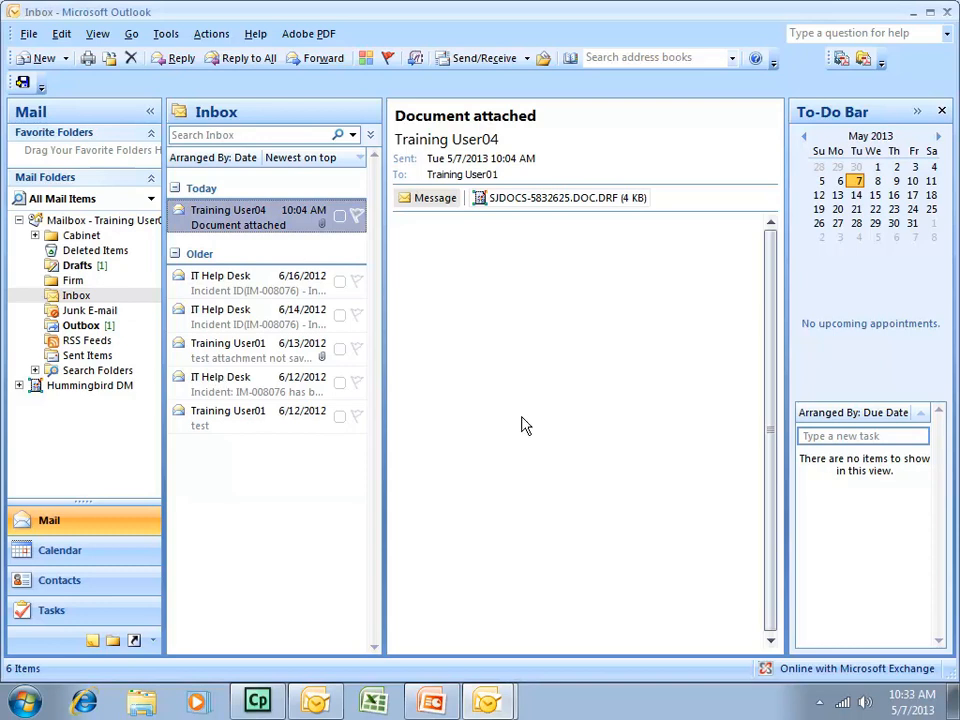
mouse_move(522, 417)
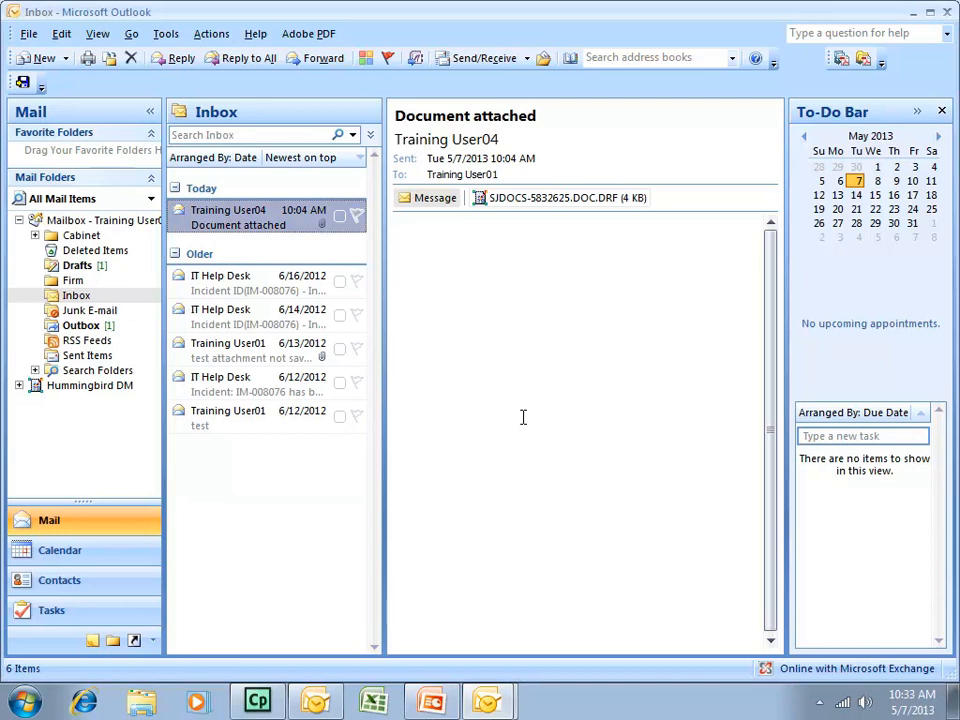
mouse_move(85, 700)
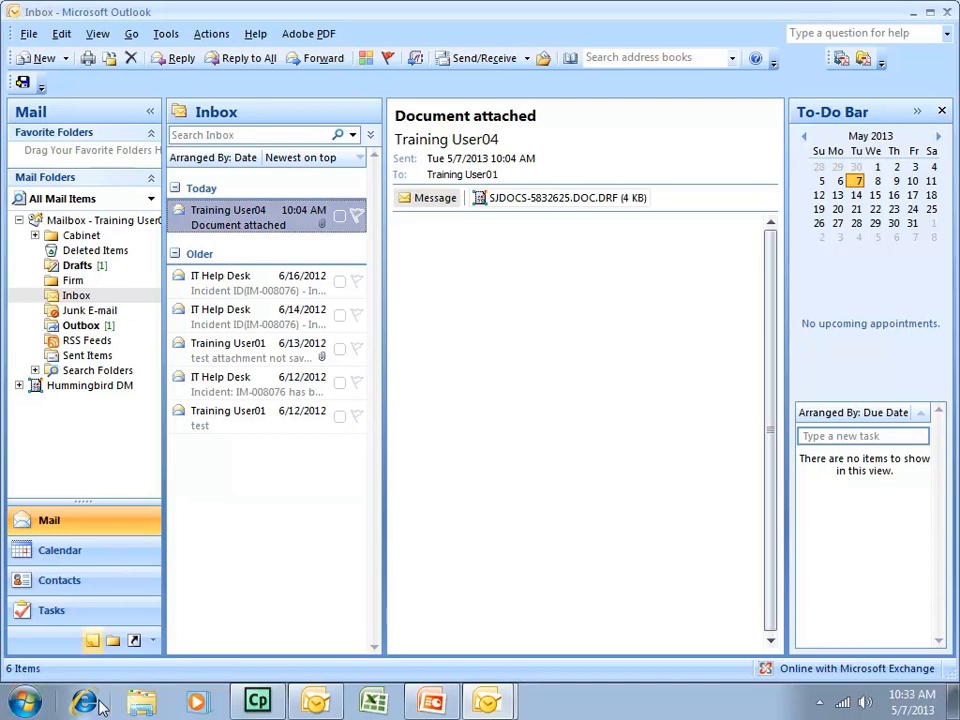
mouse_move(88, 702)
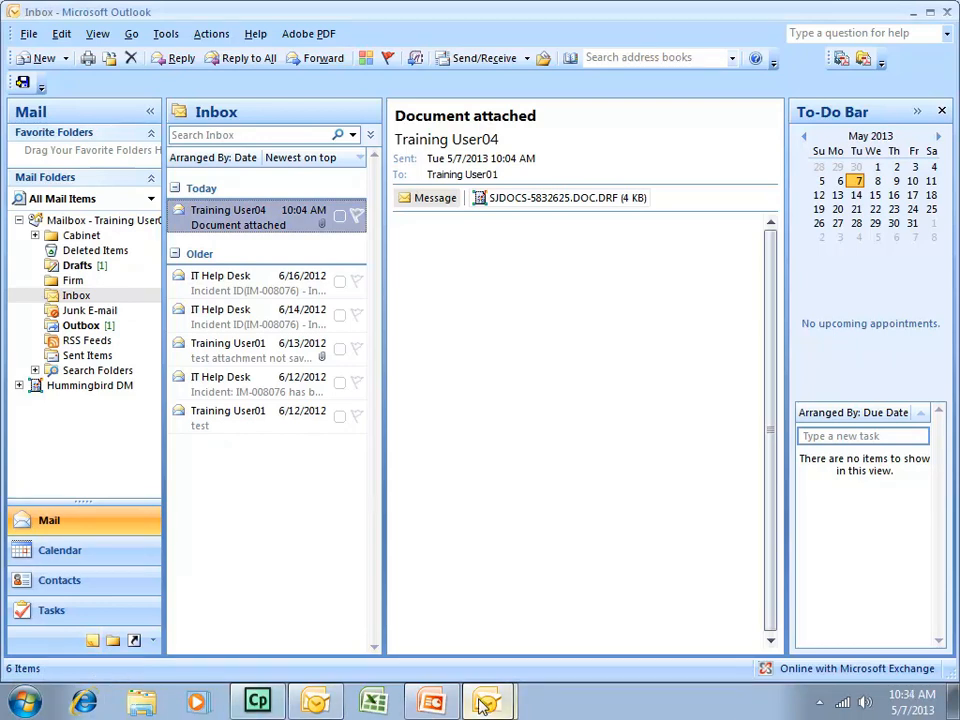
mouse_move(489, 700)
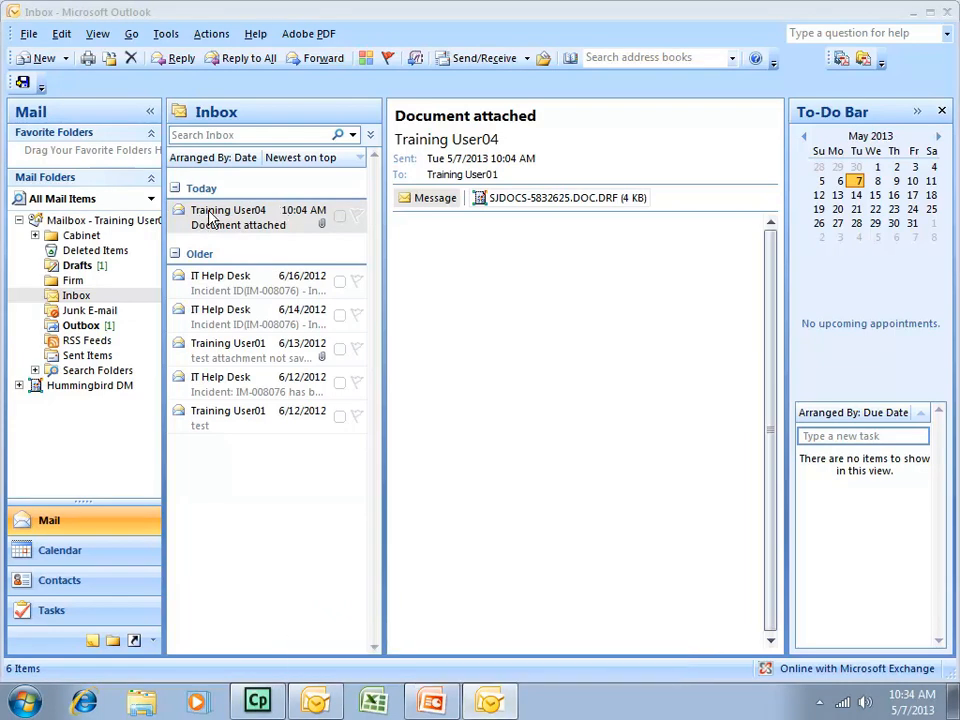
mouse_move(266, 228)
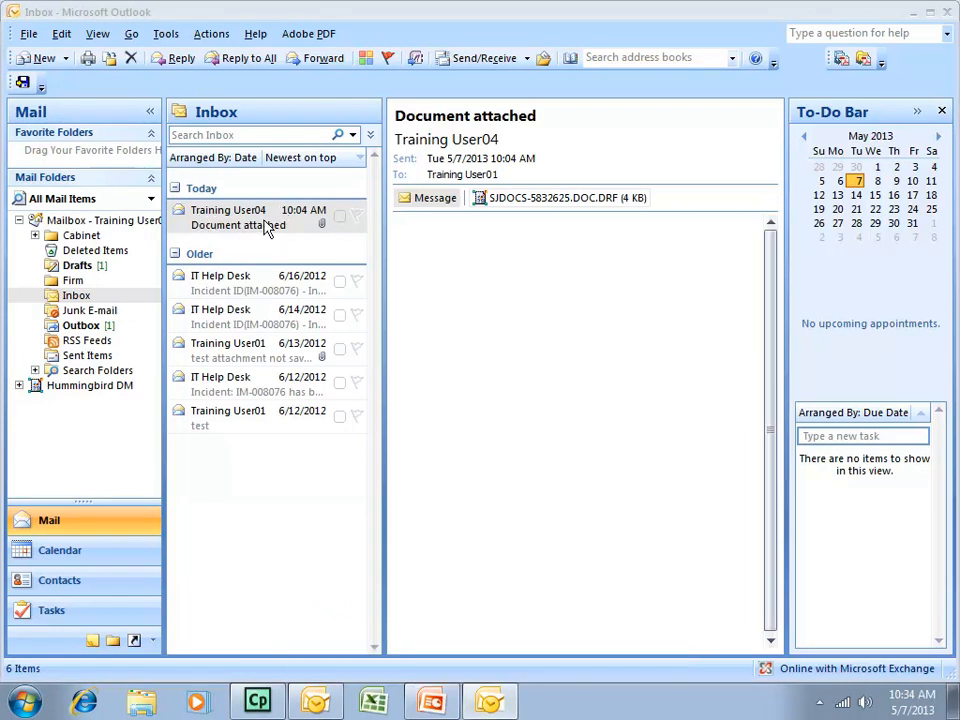
Step: Open Training User04's 'Document attached' message in its own window
double_click(237, 217)
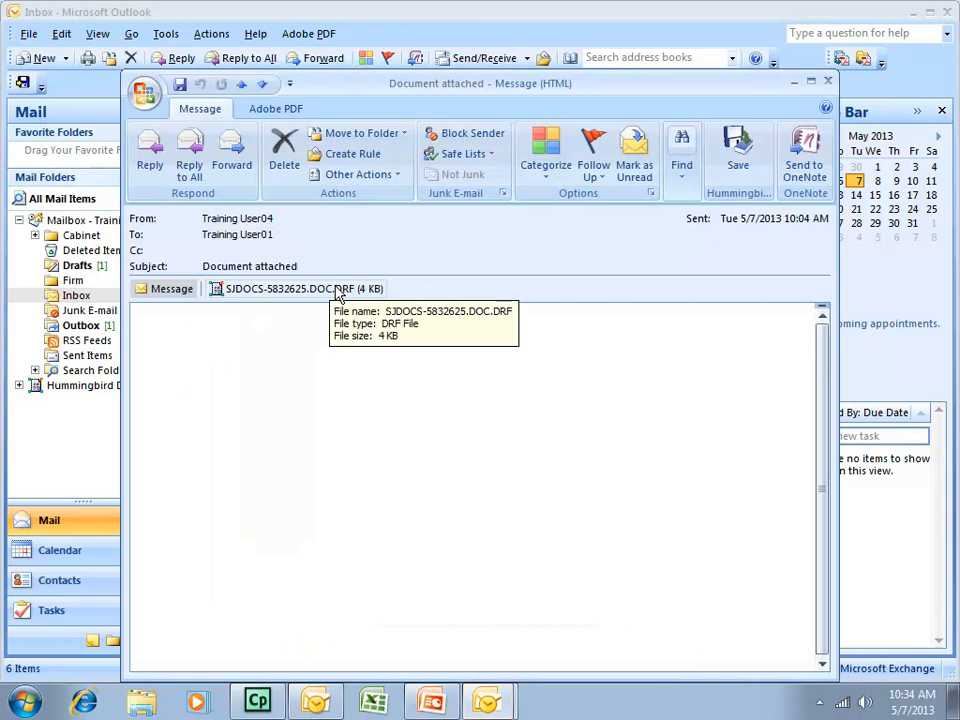
mouse_move(340, 293)
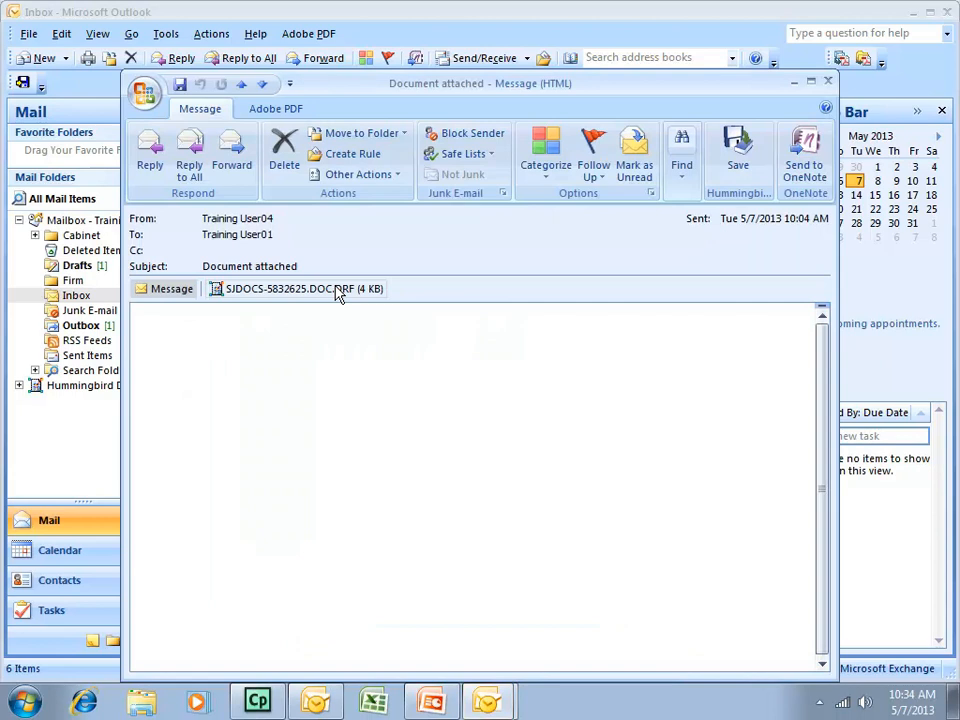
Step: Open the SJDOCS DRF attachment and accept Read Only in the Hummingbird DM dialog
double_click(297, 288)
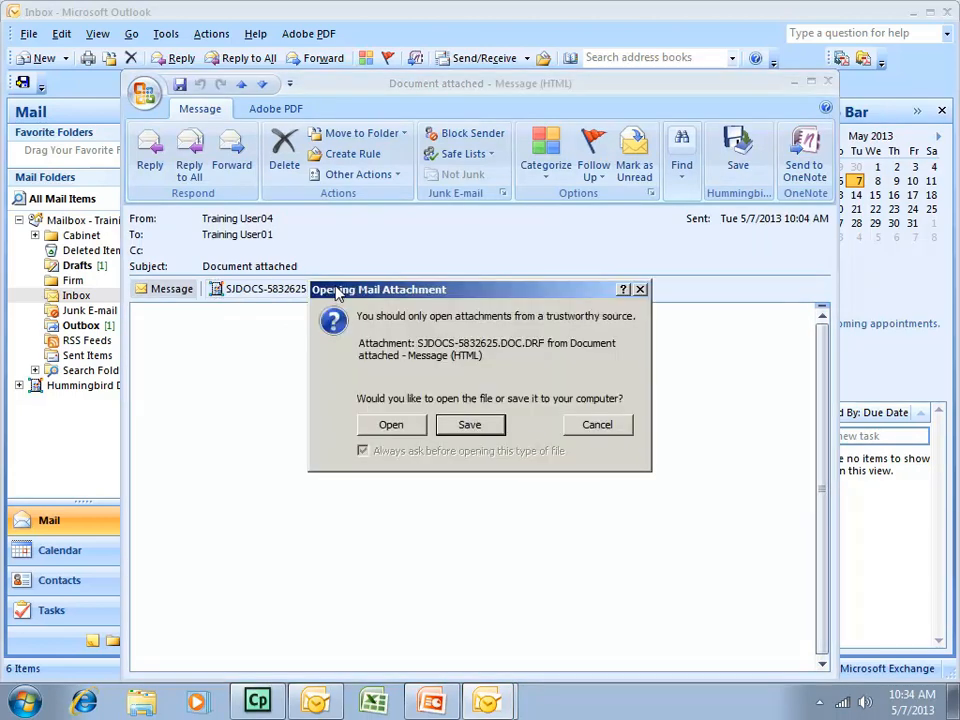
mouse_move(391, 430)
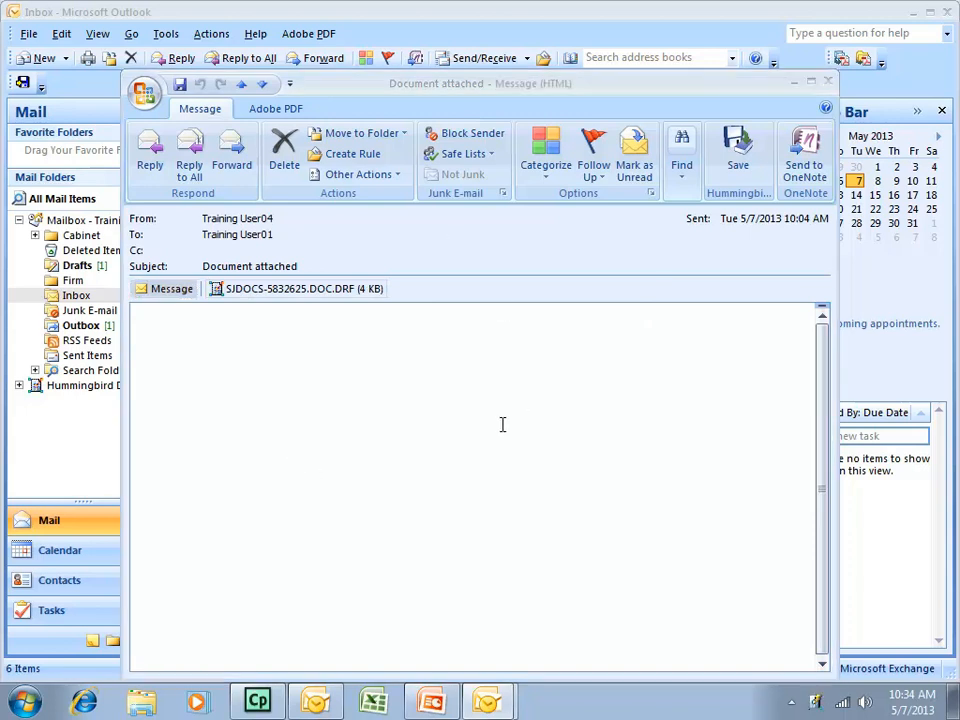
mouse_move(474, 443)
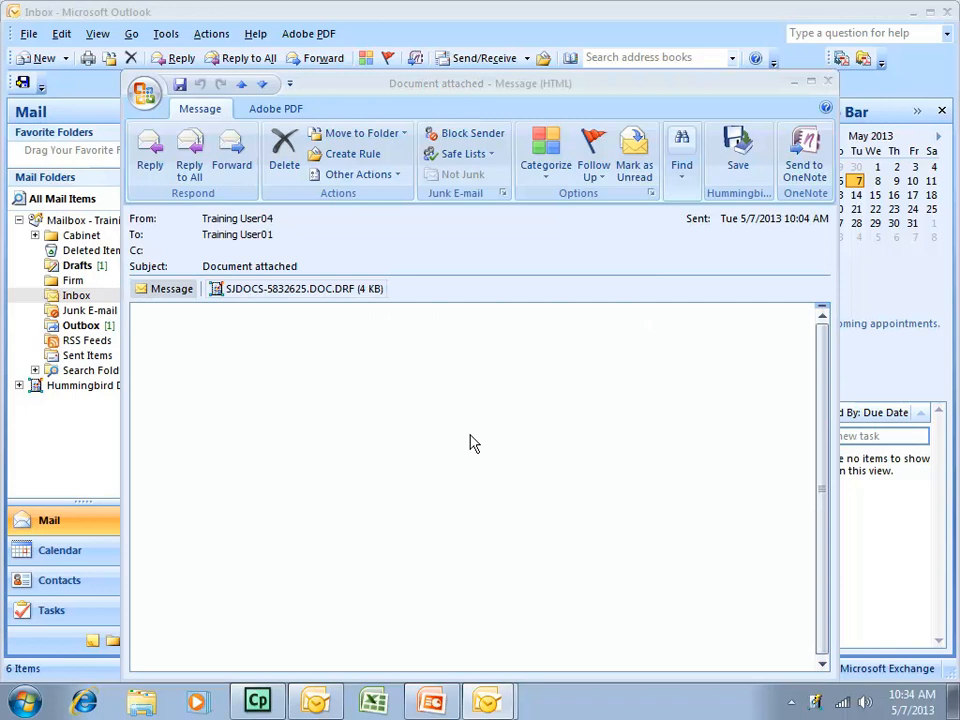
mouse_move(507, 413)
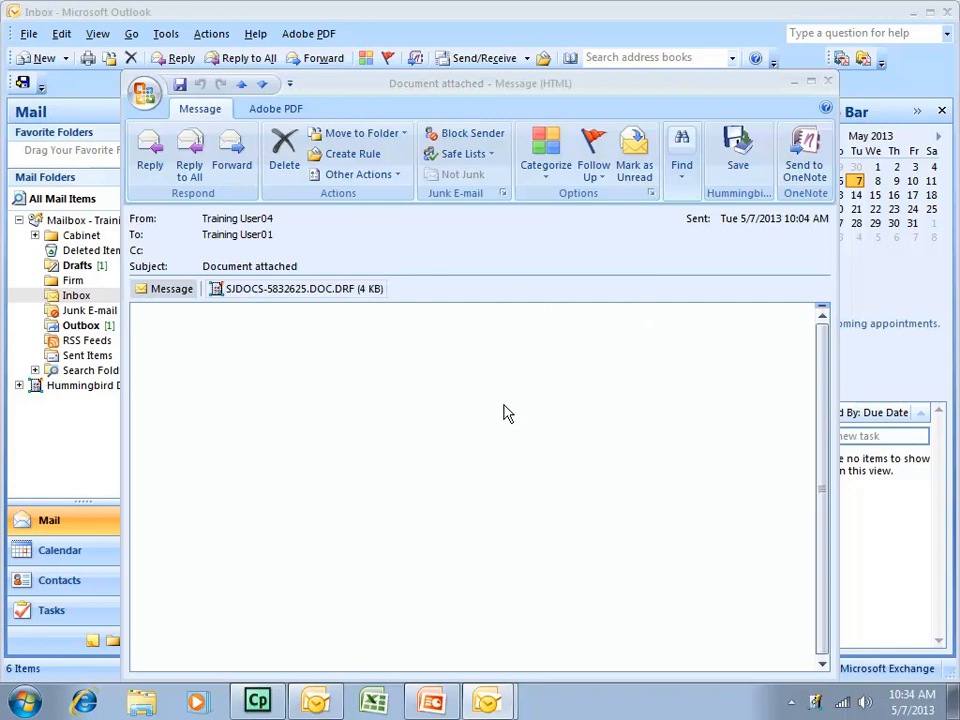
mouse_move(467, 343)
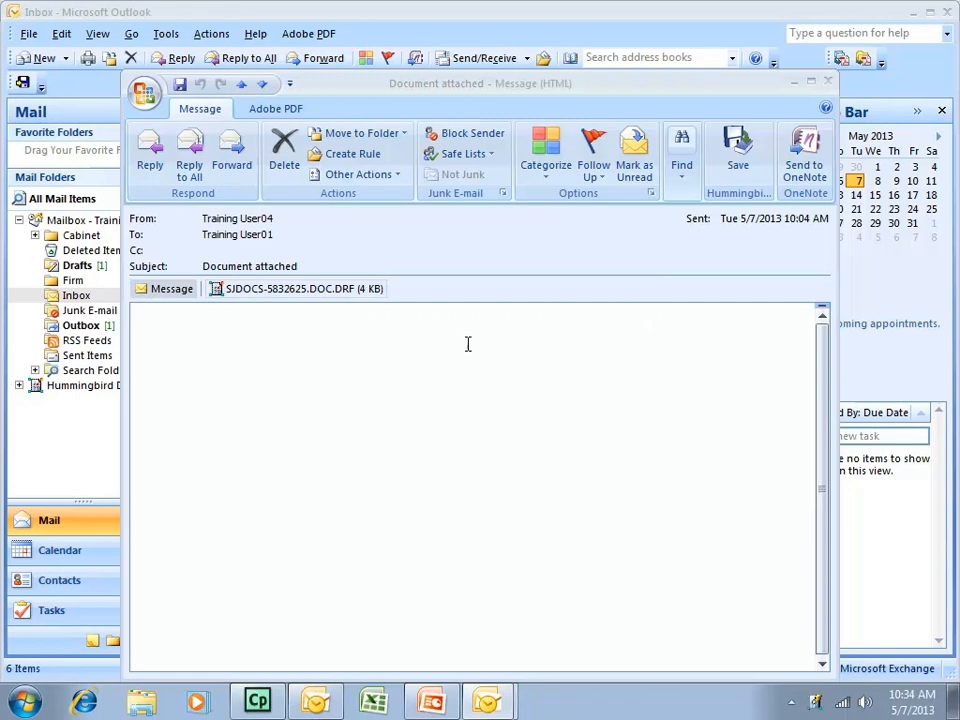
double_click(297, 288)
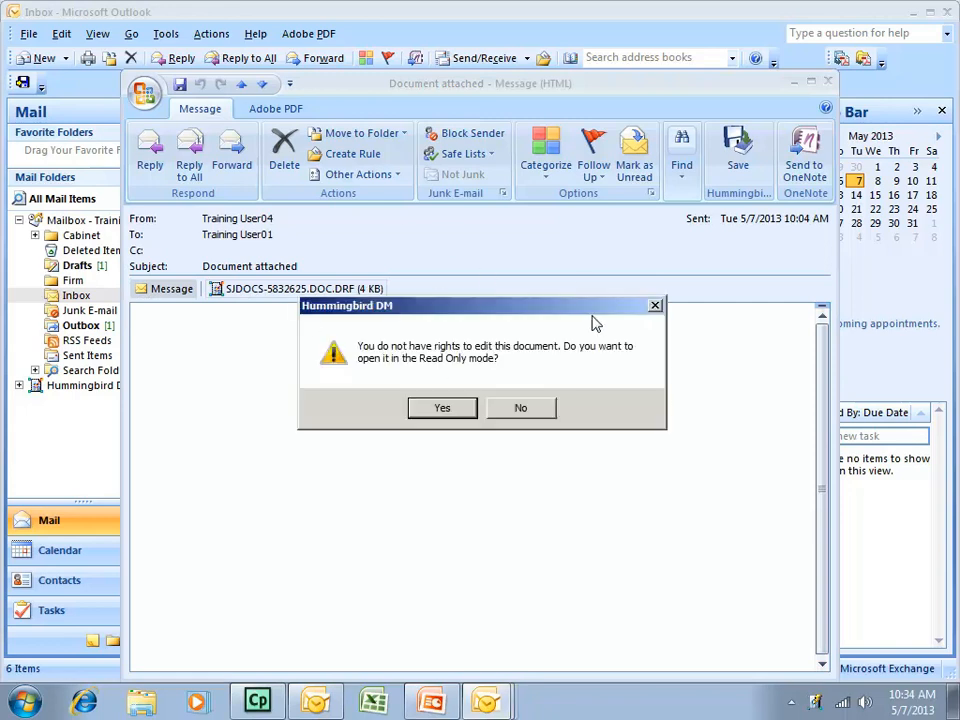
mouse_move(541, 364)
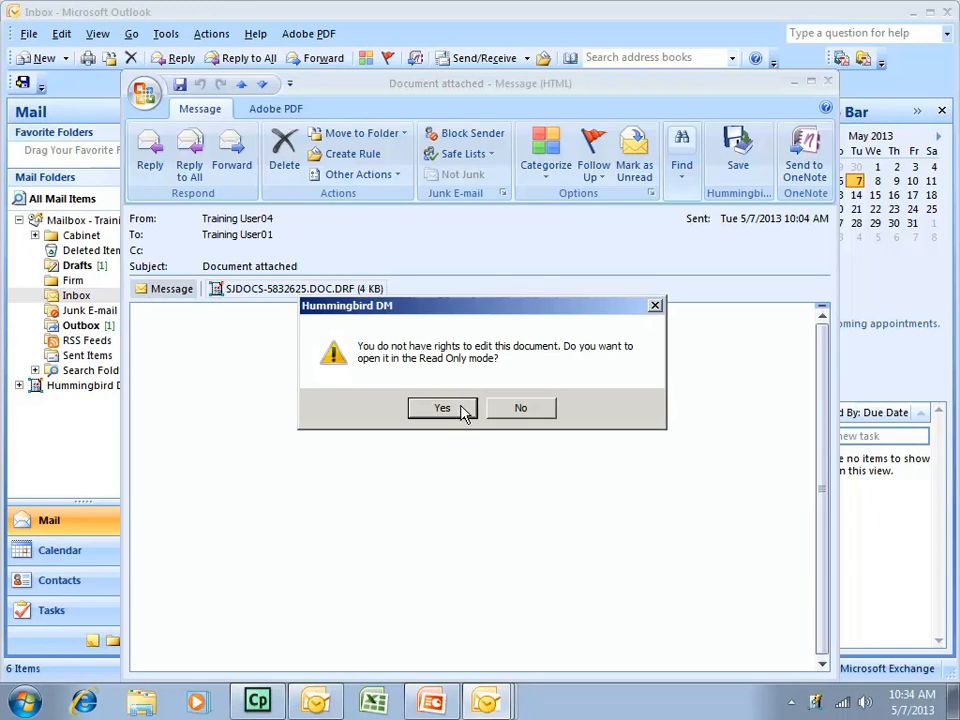
left_click(442, 408)
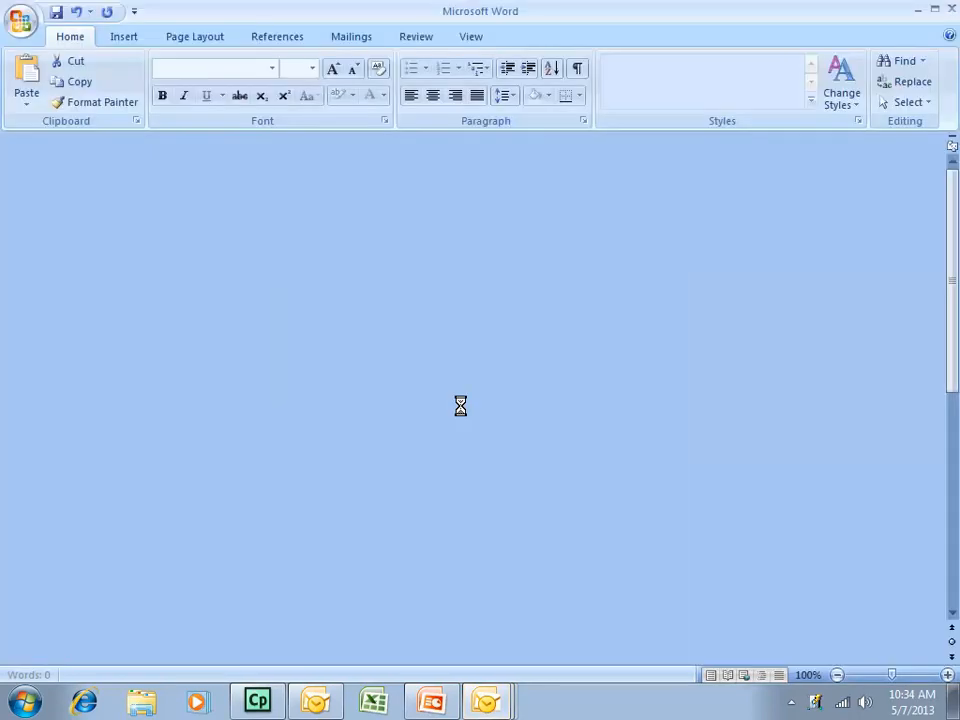
mouse_move(463, 414)
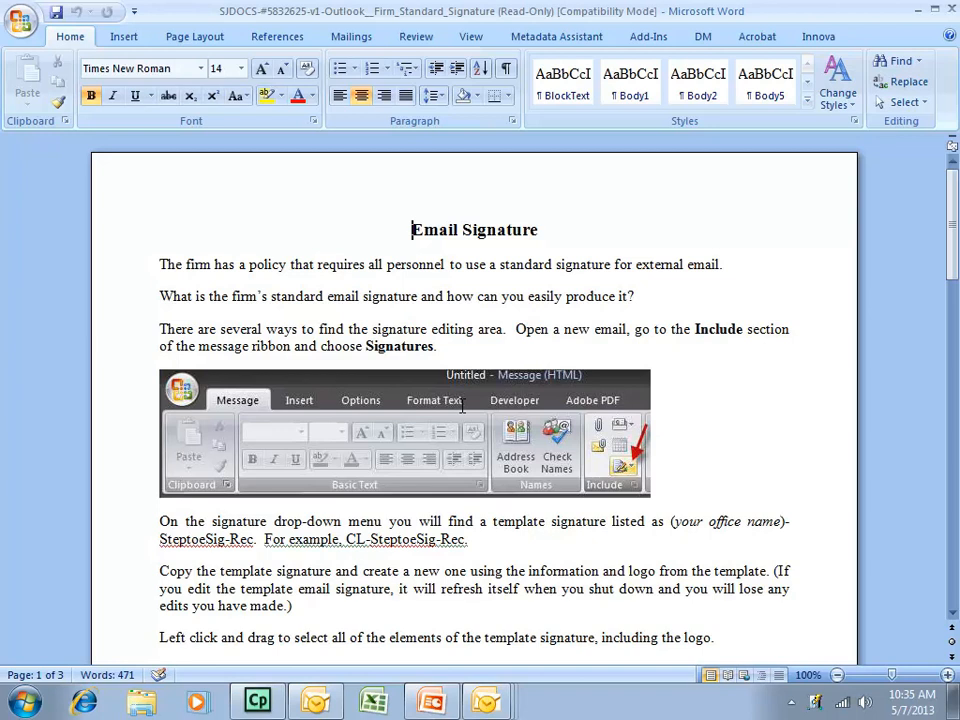
mouse_move(295, 258)
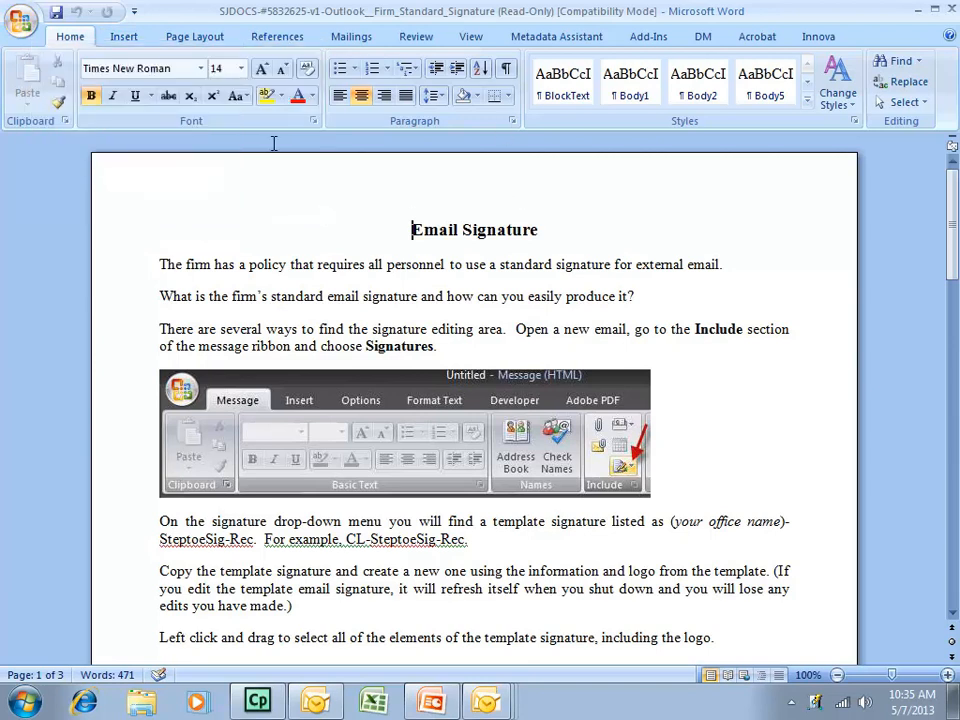
left_click(20, 18)
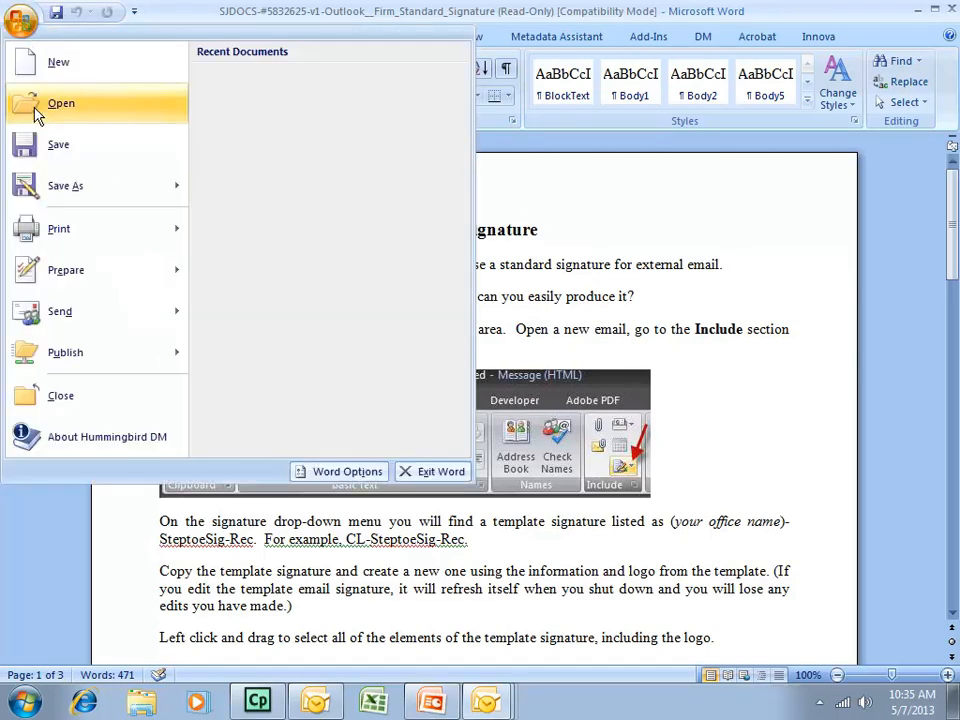
mouse_move(61, 103)
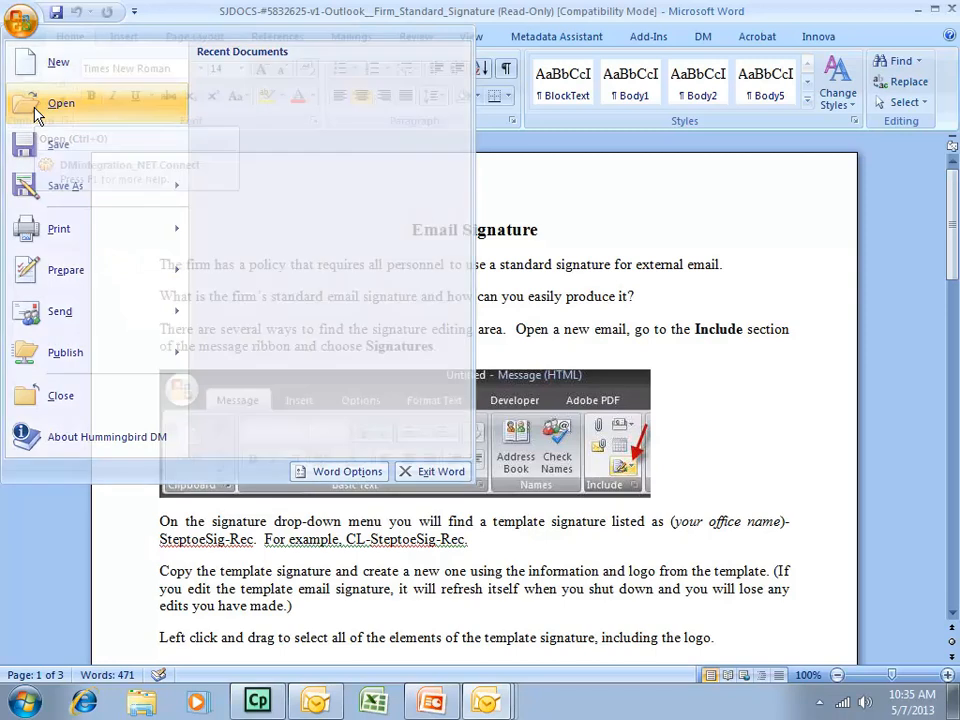
left_click(61, 103)
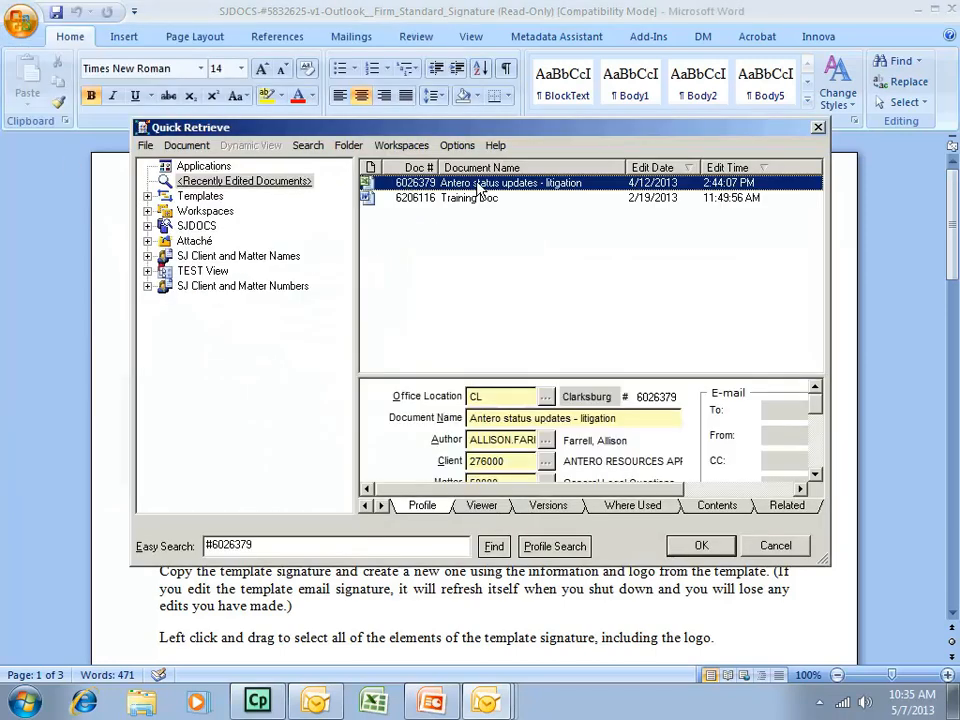
mouse_move(455, 505)
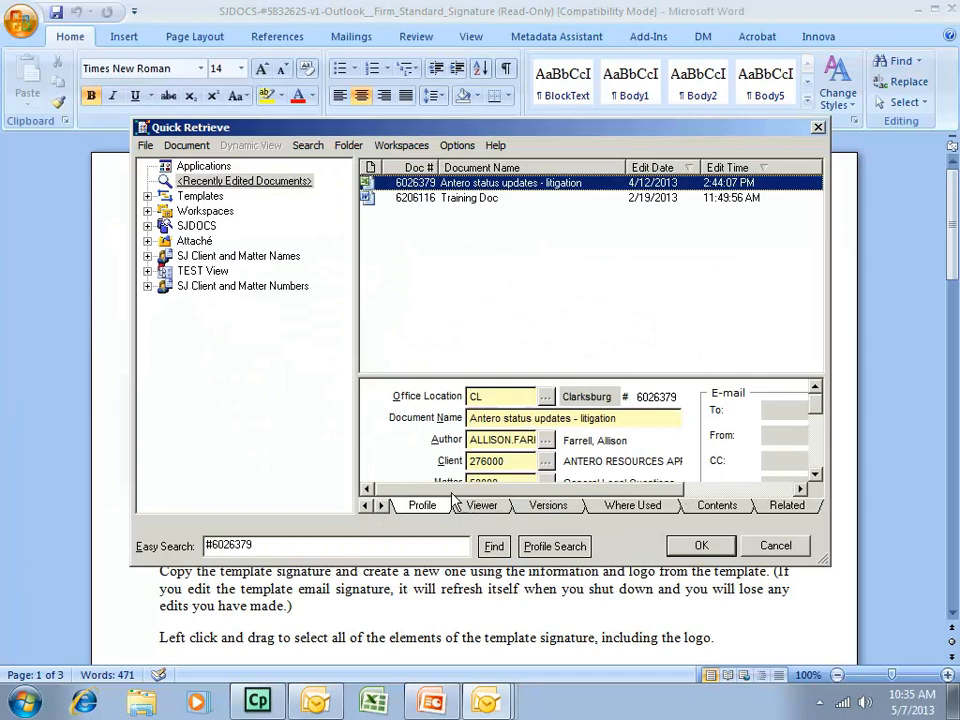
mouse_move(484, 410)
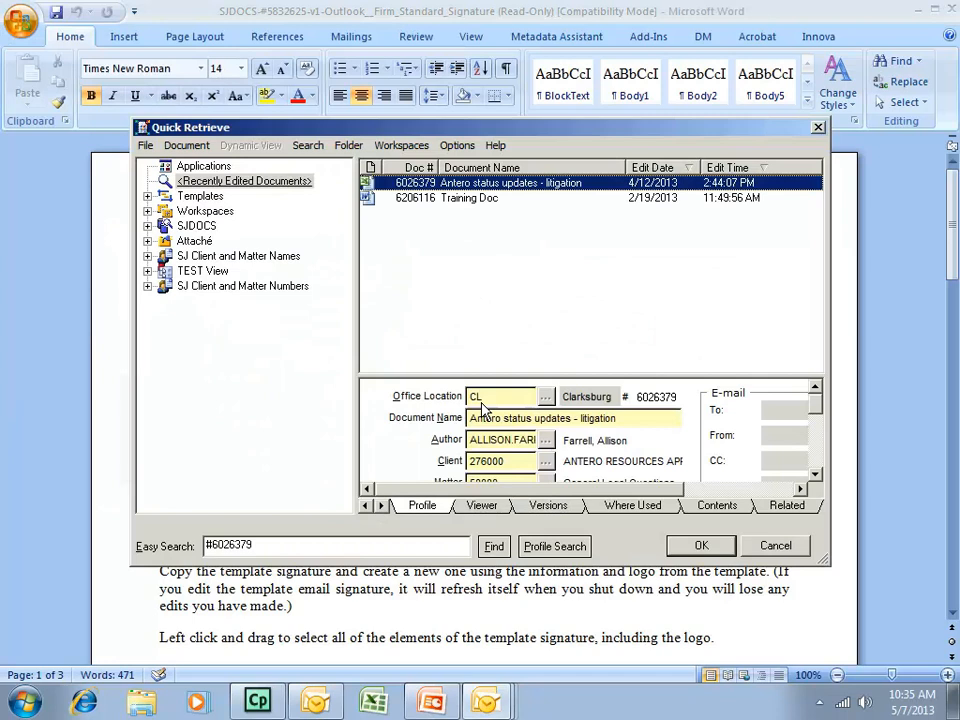
mouse_move(762, 531)
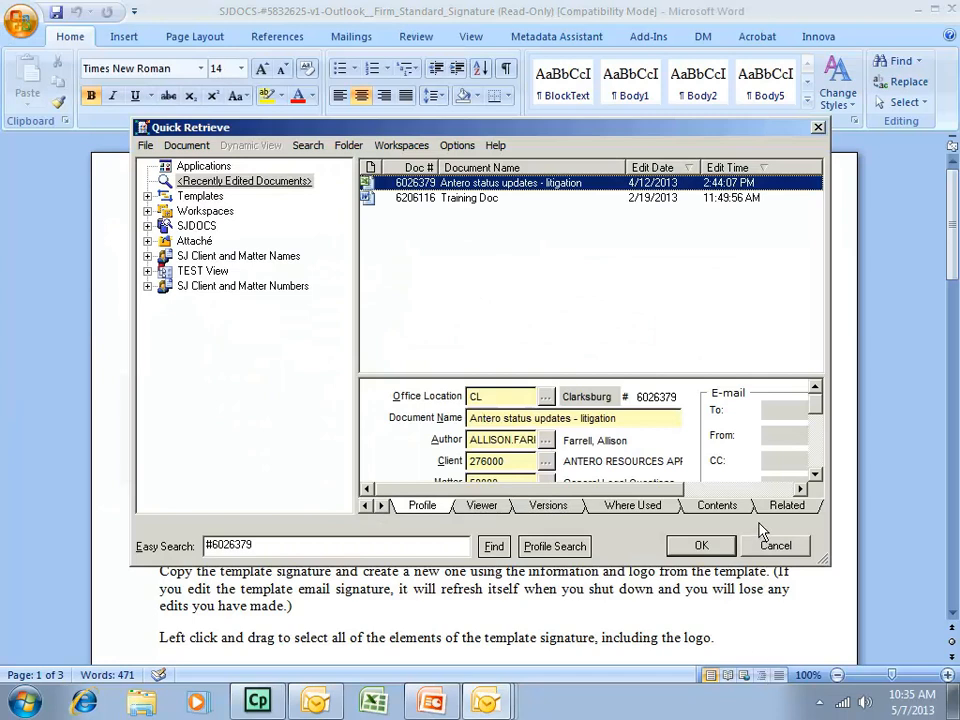
left_click(776, 545)
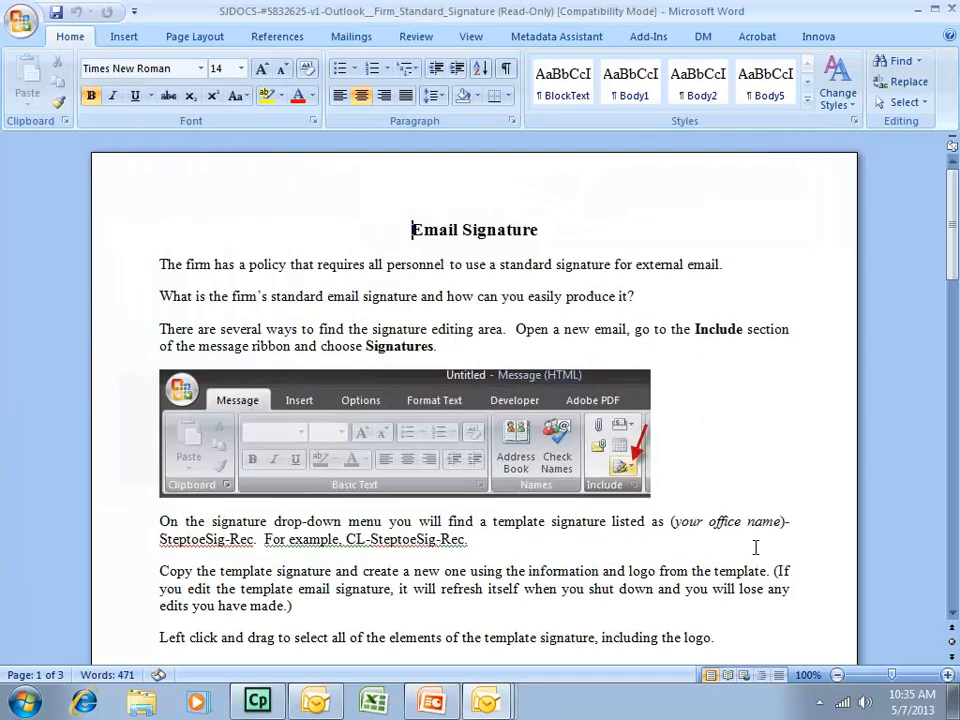
mouse_move(340, 248)
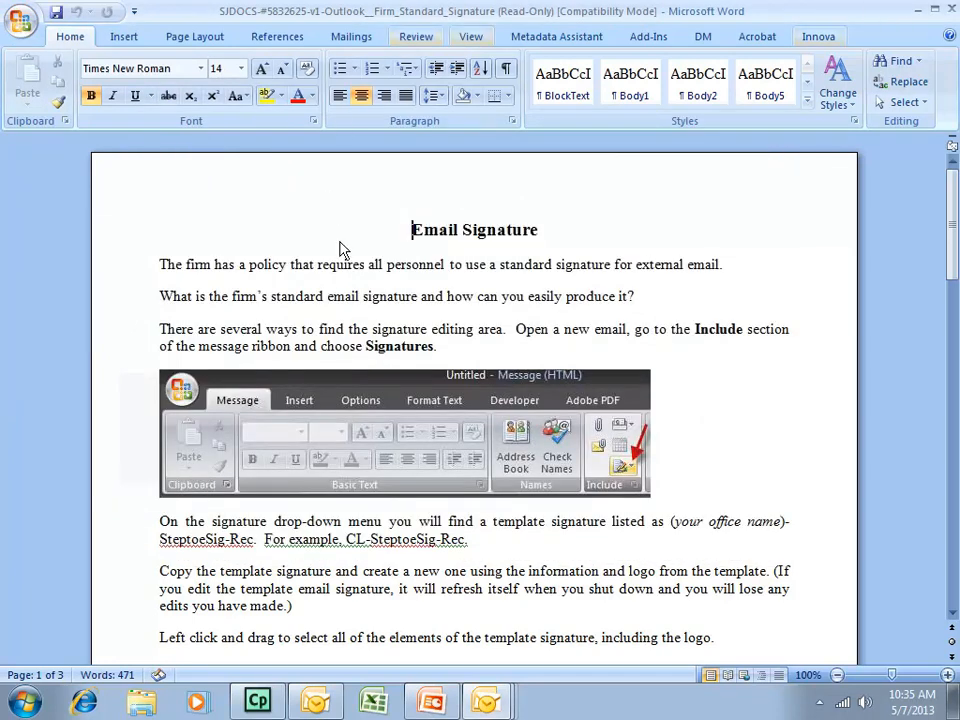
mouse_move(368, 285)
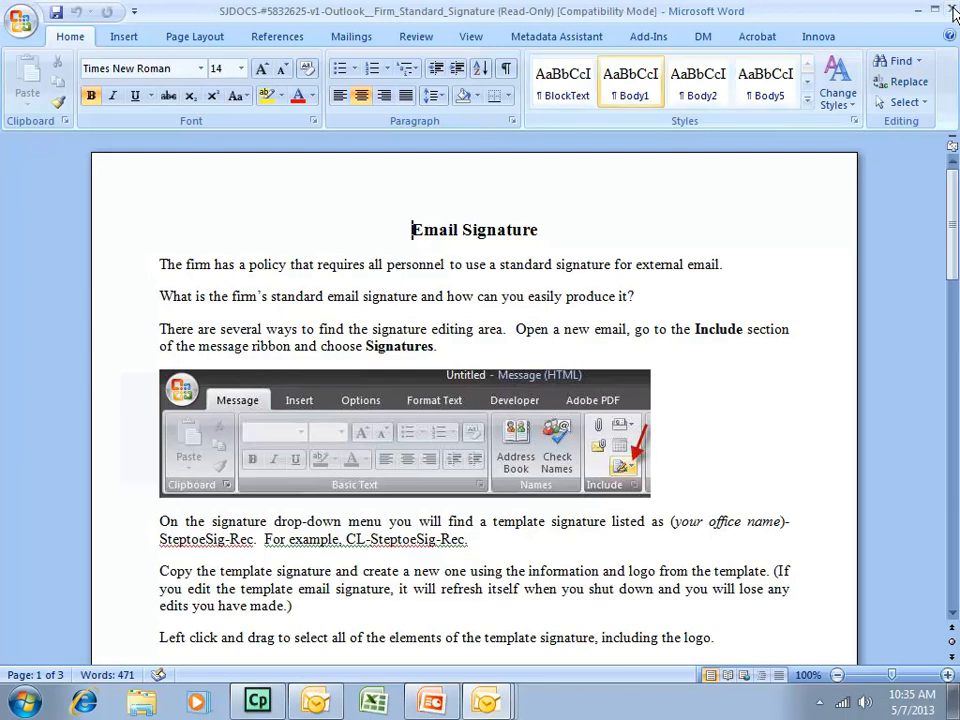
mouse_move(951, 11)
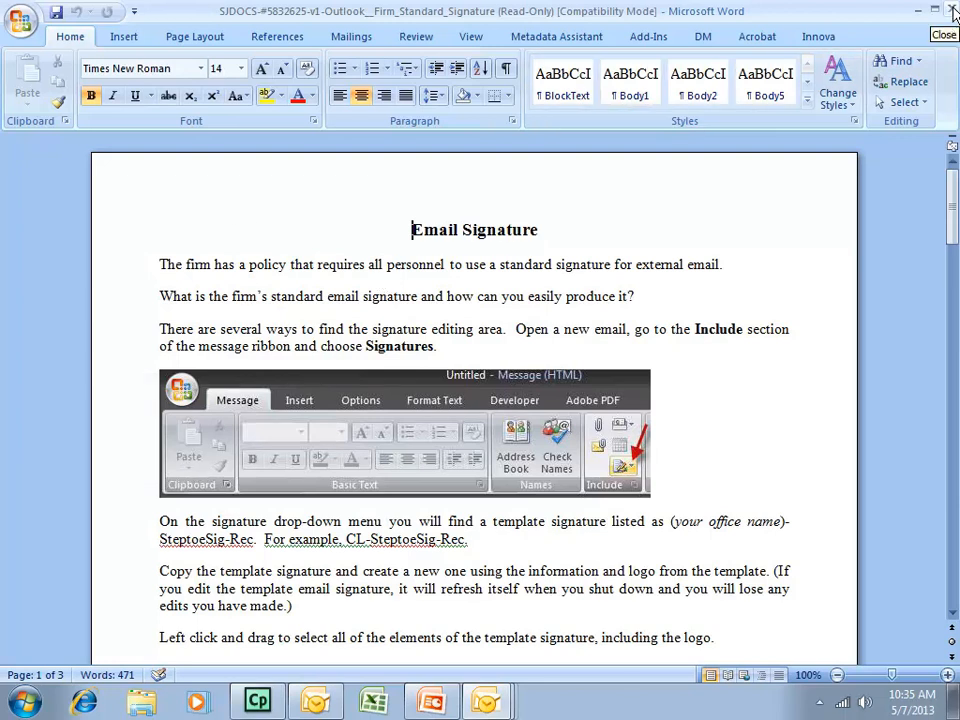
Step: Open Word's Office button file menu over the read-only Email Signature document
left_click(20, 20)
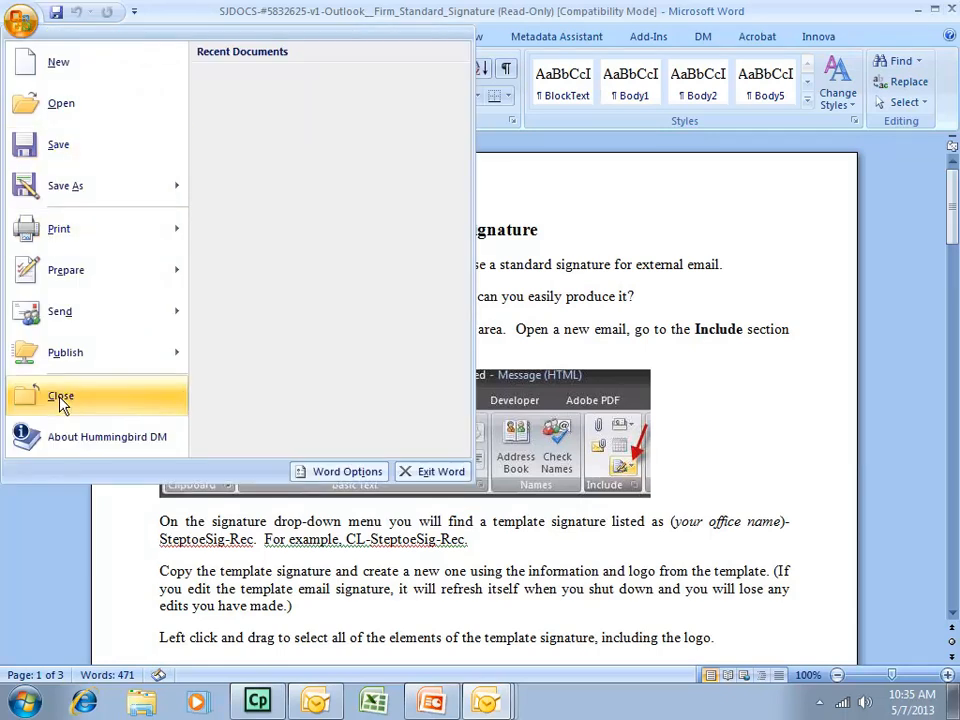
Step: Close the read-only Email Signature document from the Office menu, leaving Word empty
left_click(60, 396)
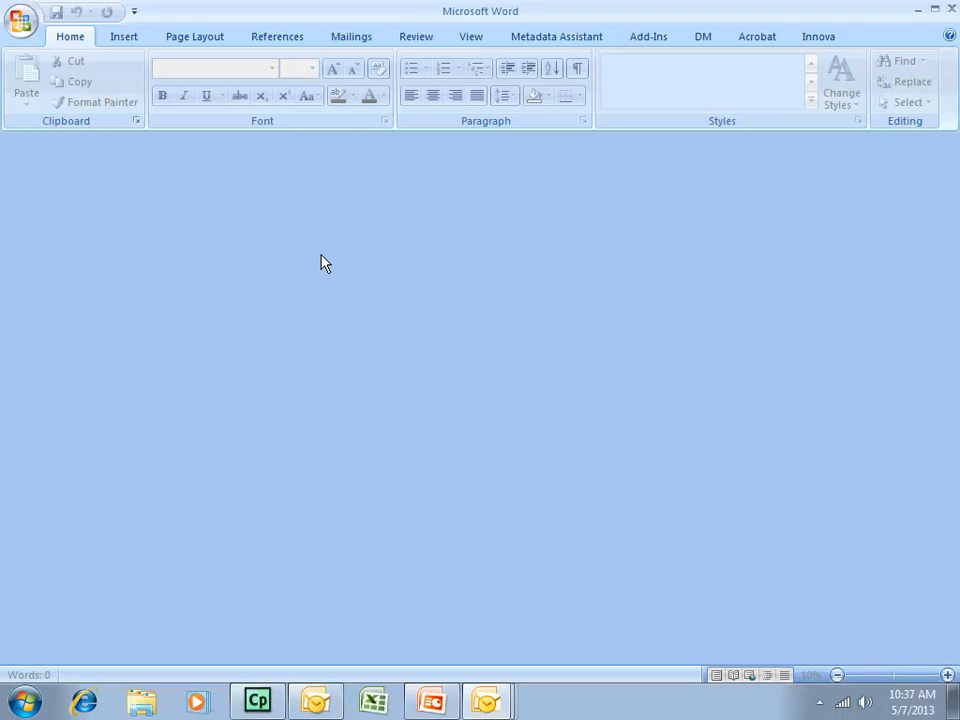
mouse_move(432, 700)
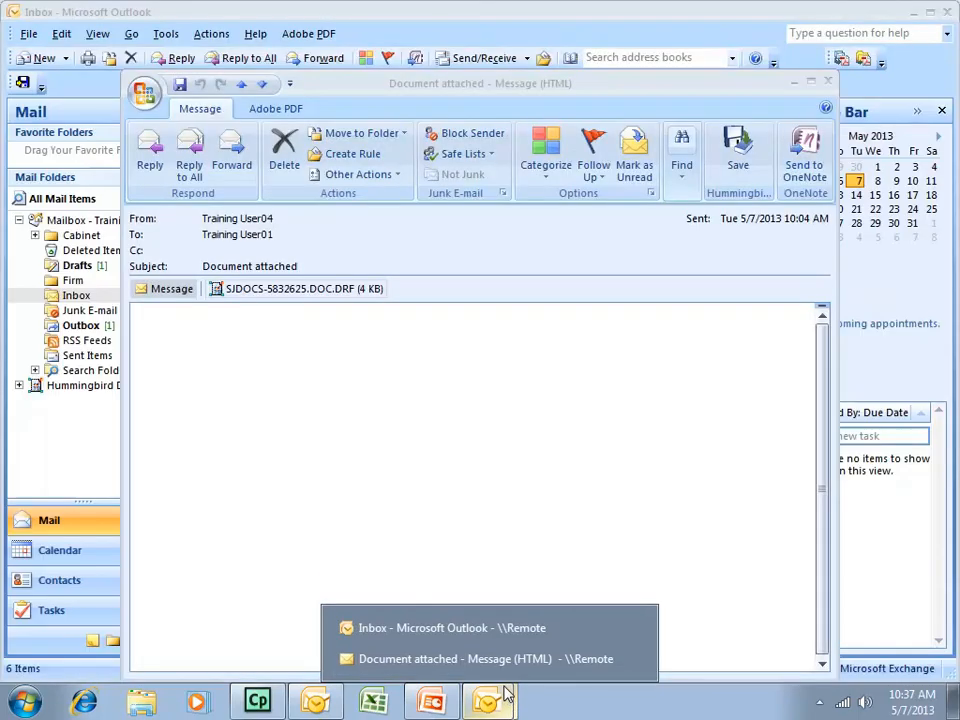
Step: Close the 'Document attached' message window and the remote Outlook Inbox window
left_click(437, 627)
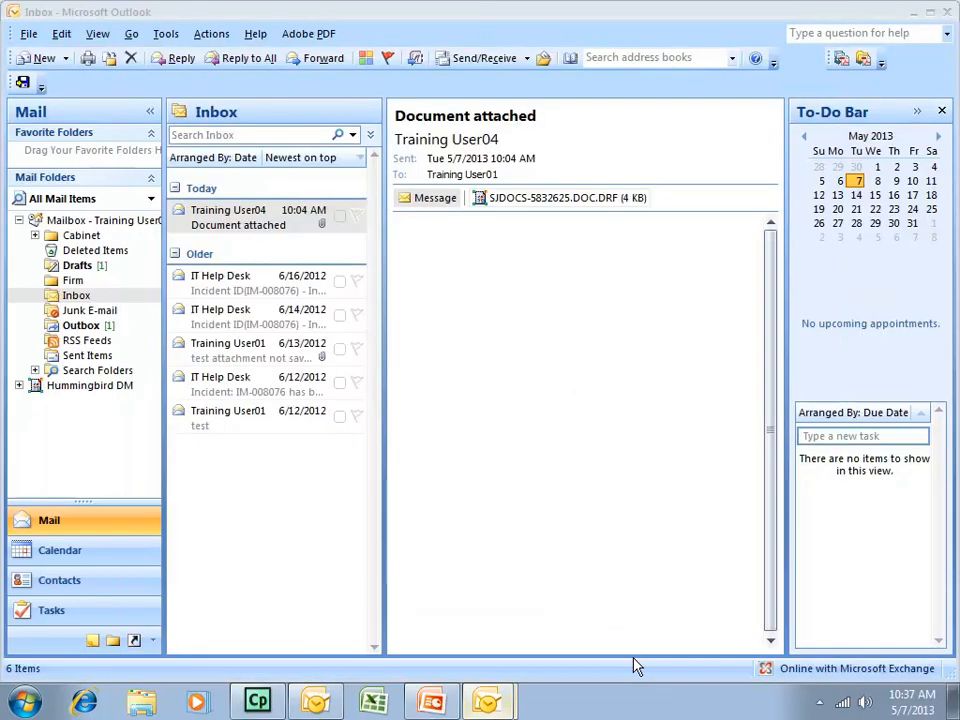
mouse_move(490, 700)
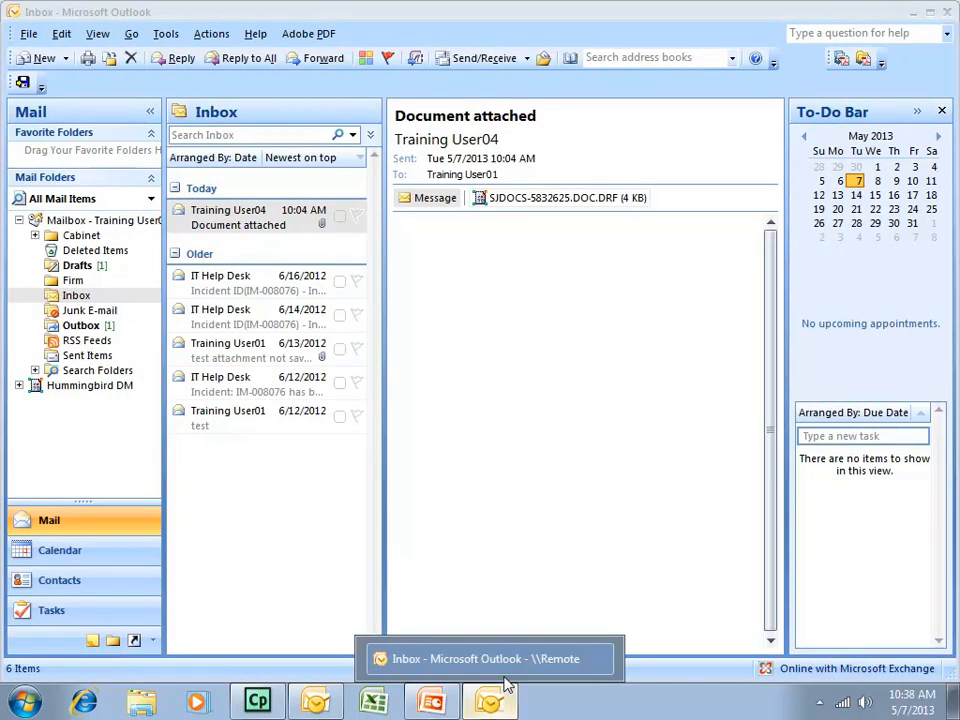
left_click(430, 700)
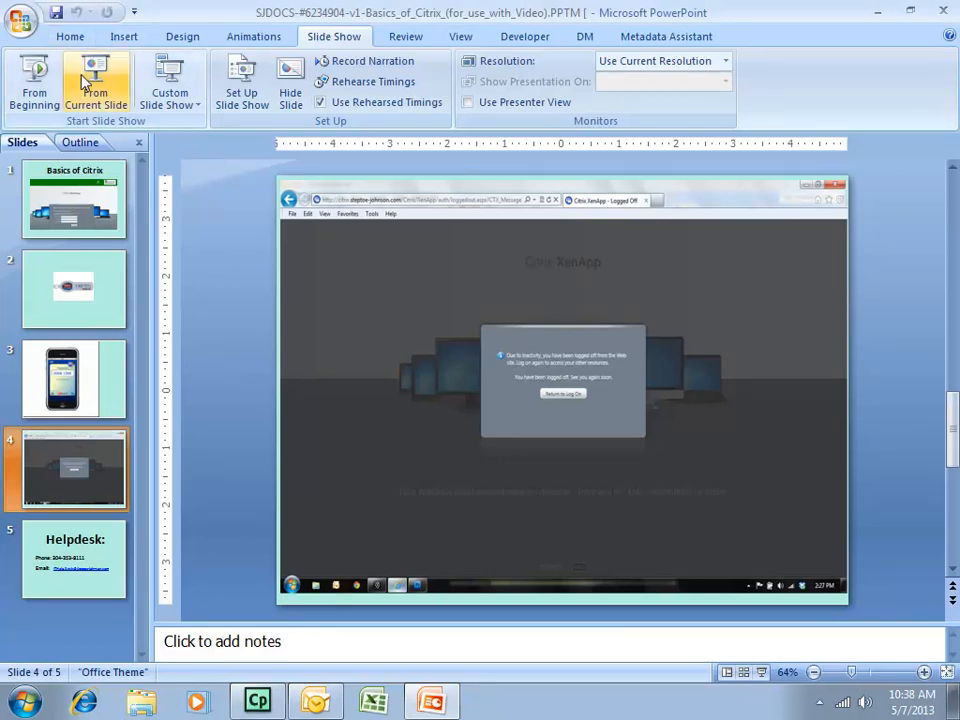
mouse_move(94, 80)
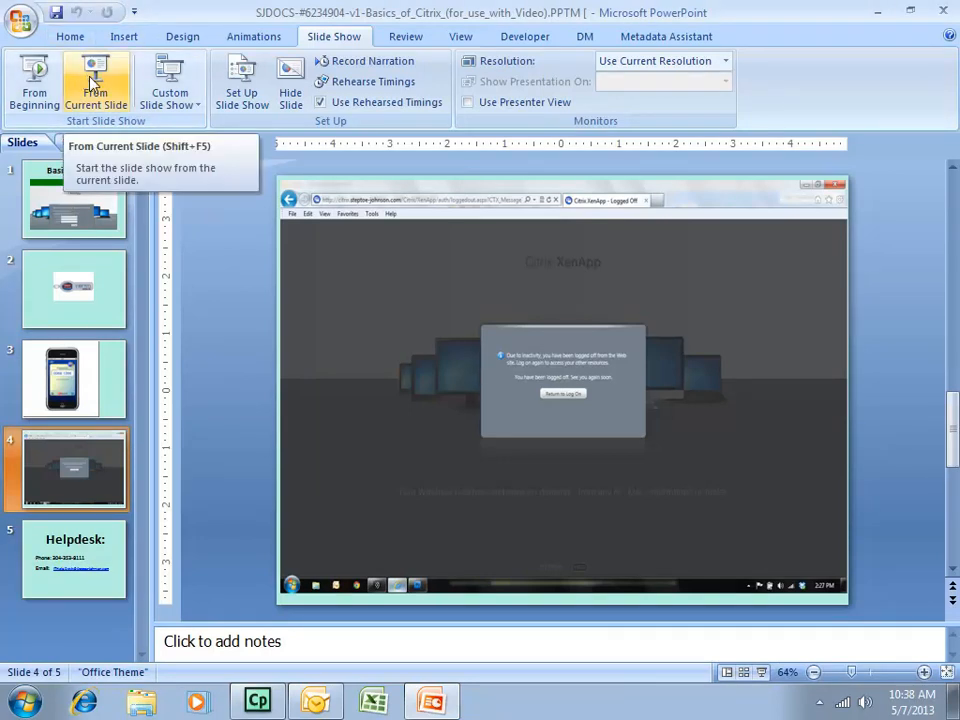
Step: Try From Current Slide, then select slide 5, the Helpdesk contacts slide
left_click(95, 82)
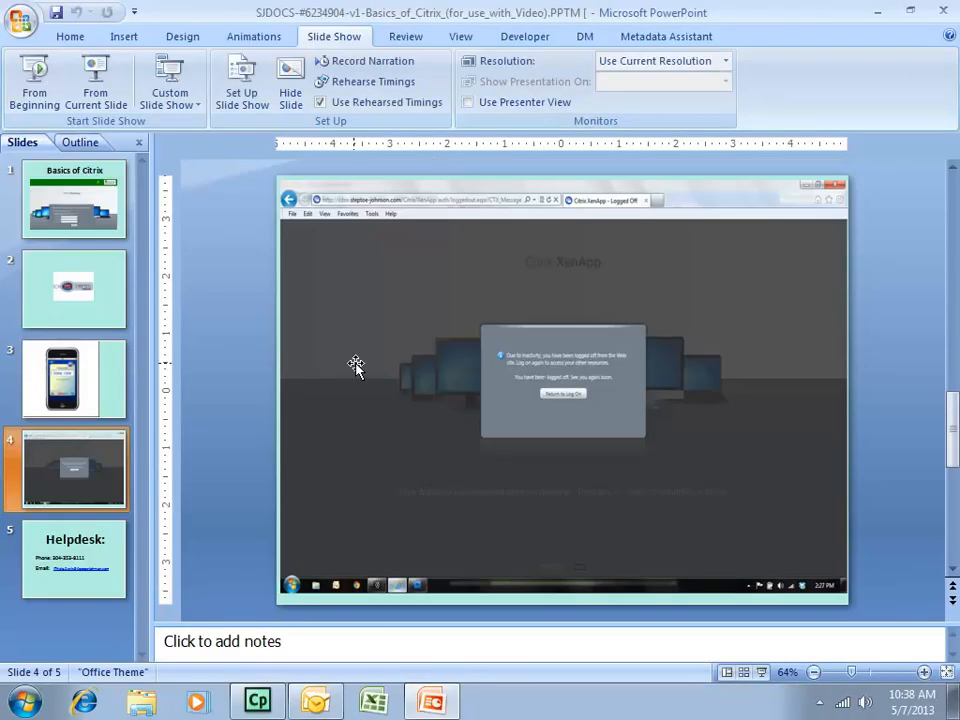
left_click(65, 558)
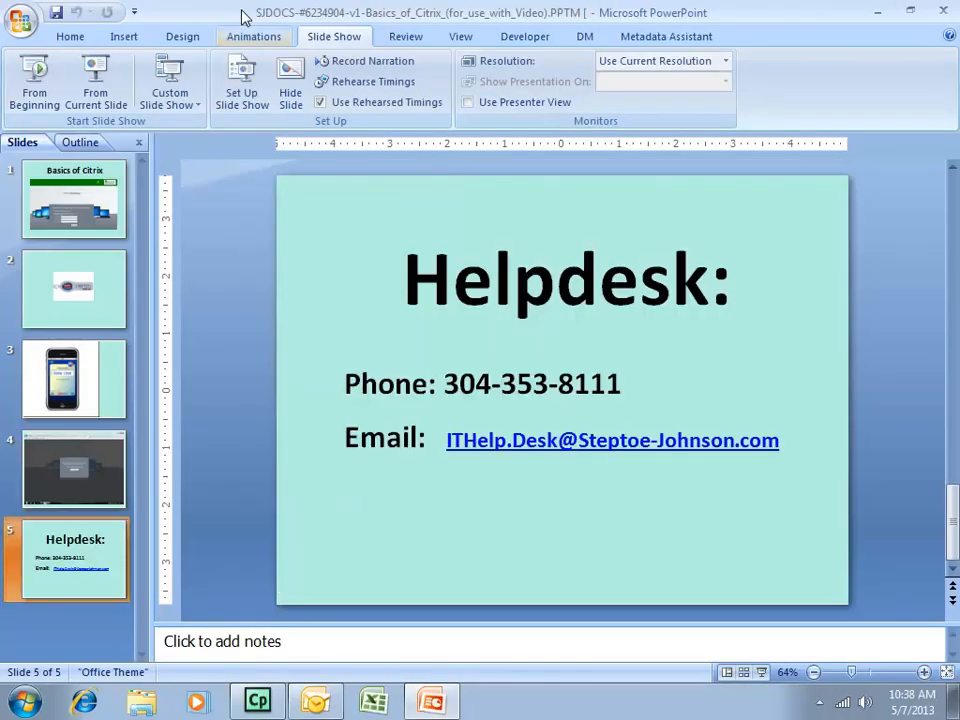